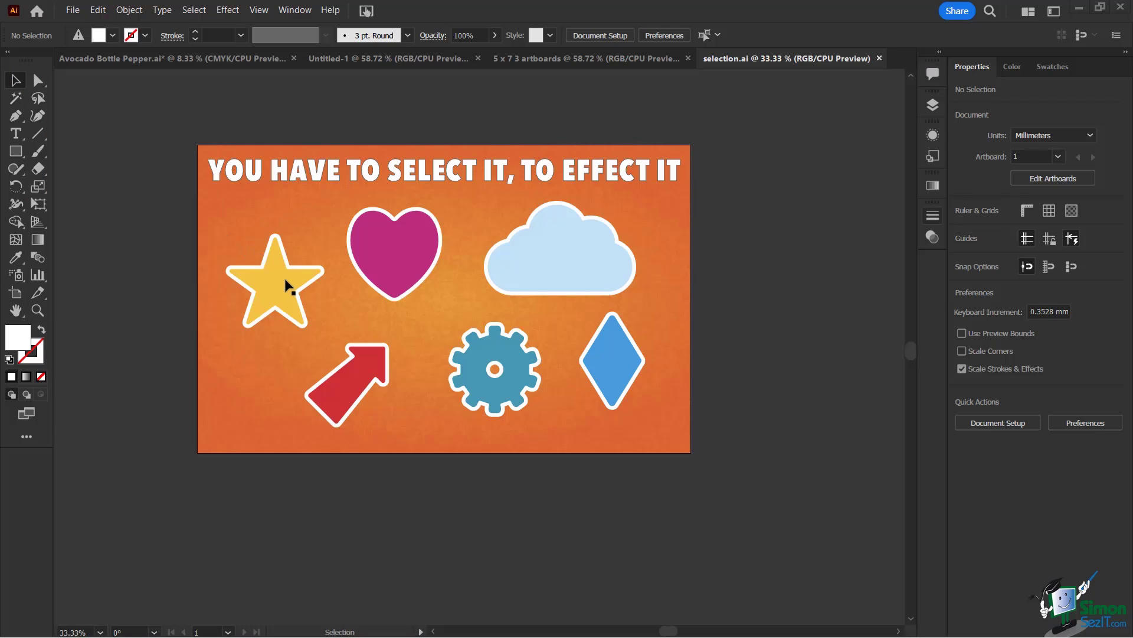
Step: Select the yellow star with the Selection tool
{"action": "left_click", "coordinate": [274, 282]}
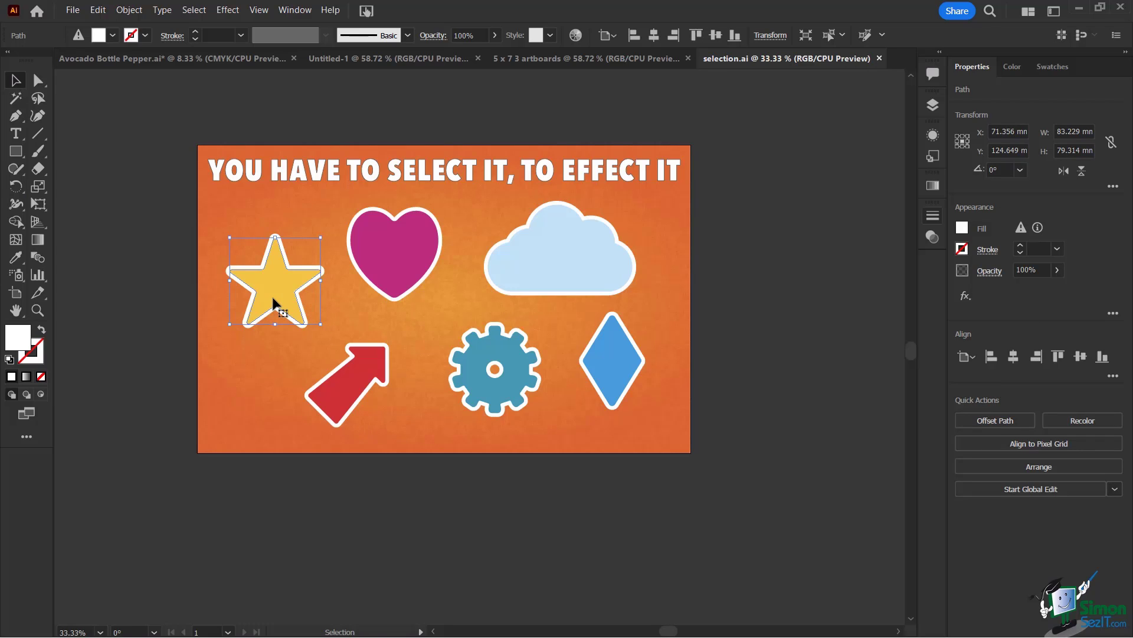
{"action": "mouse_move", "coordinate": [281, 300]}
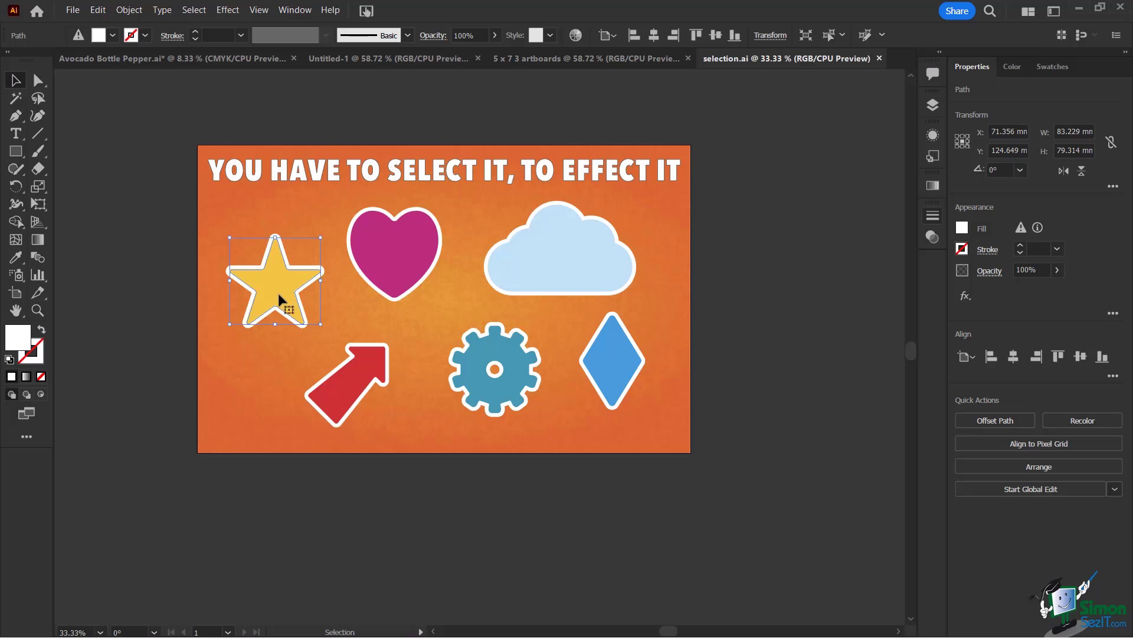
{"action": "mouse_move", "coordinate": [274, 283]}
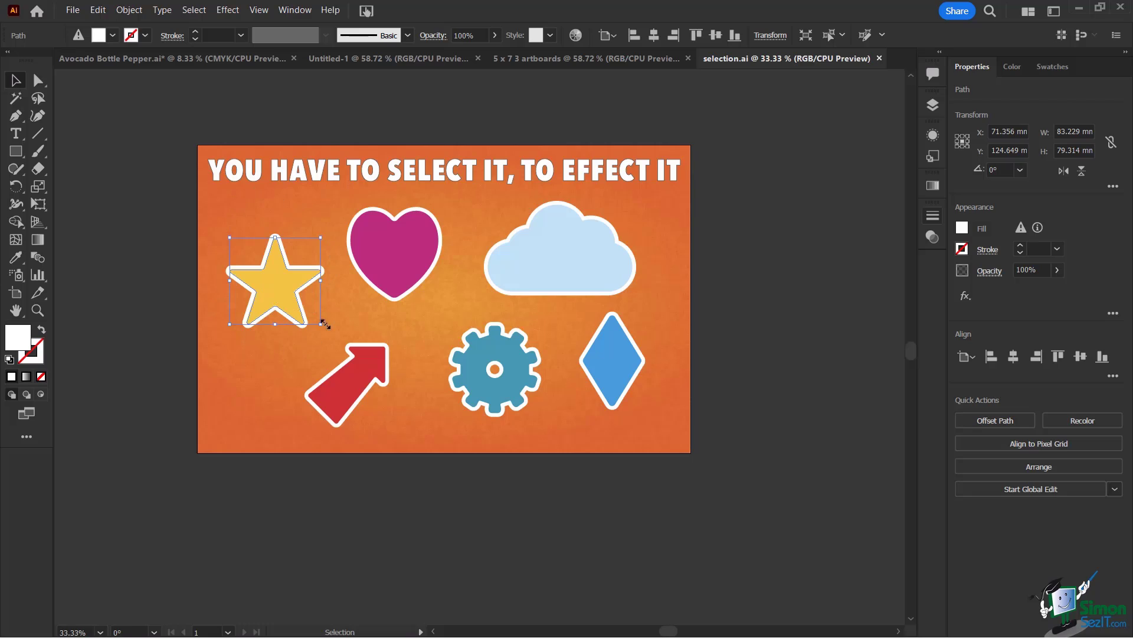
{"action": "mouse_move", "coordinate": [238, 348]}
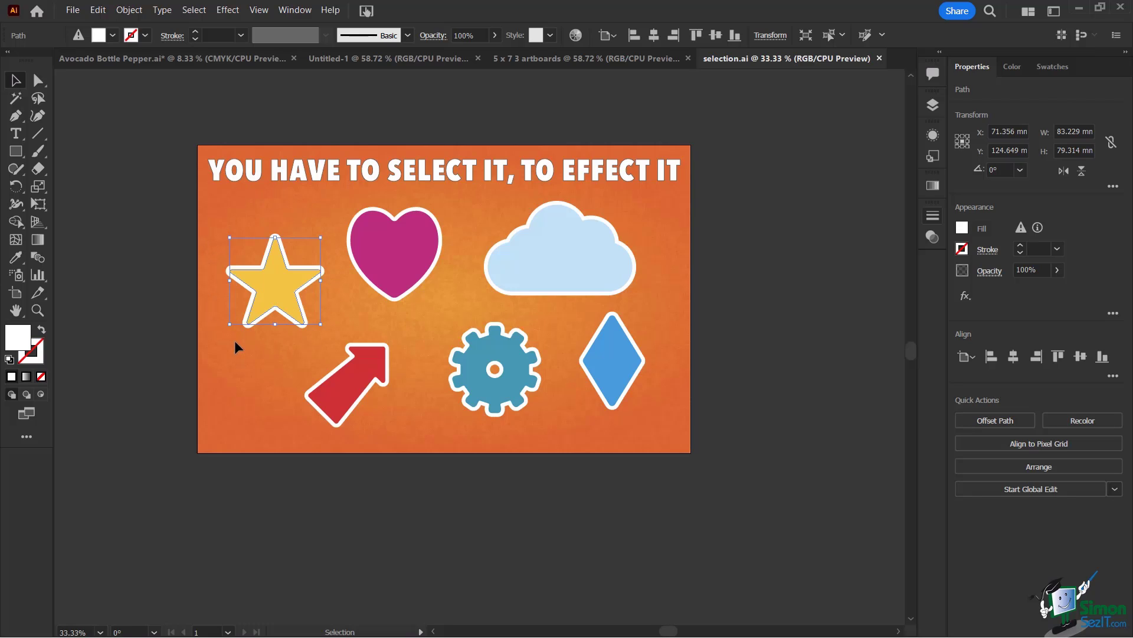
{"action": "mouse_move", "coordinate": [324, 238]}
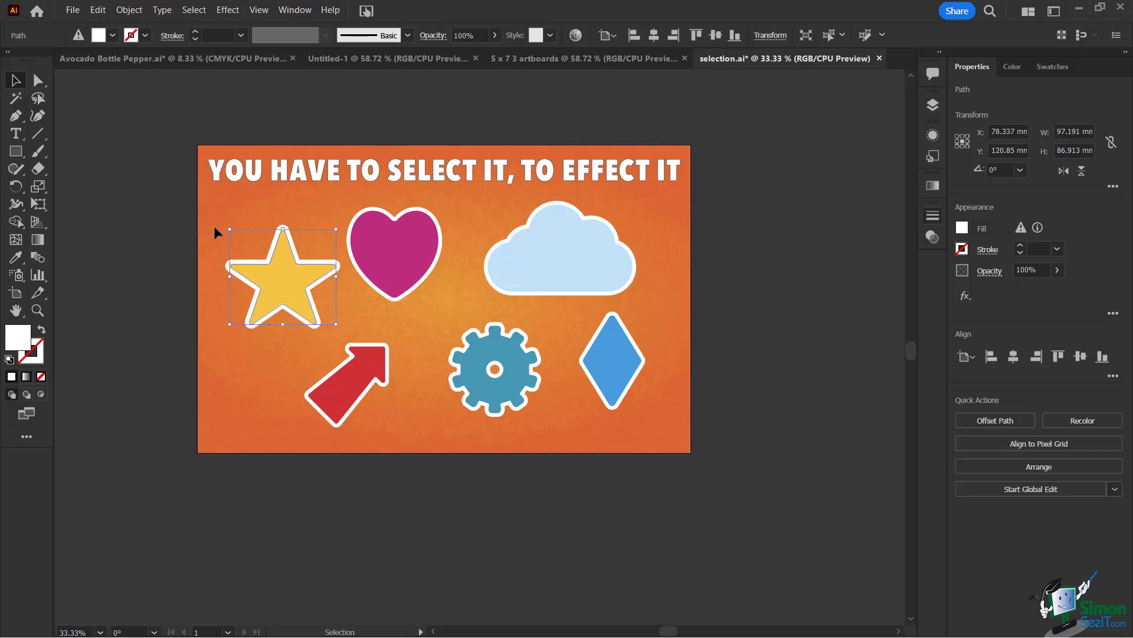
{"action": "mouse_move", "coordinate": [224, 228]}
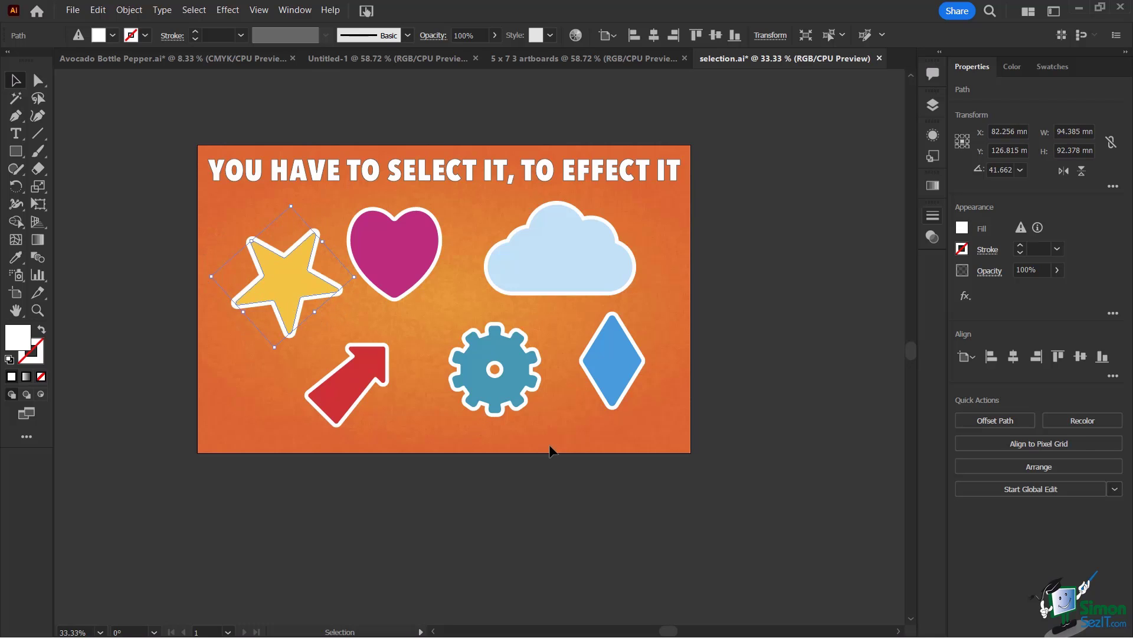
Step: Select the red arrow and rotate it to point left
{"action": "left_click", "coordinate": [350, 383]}
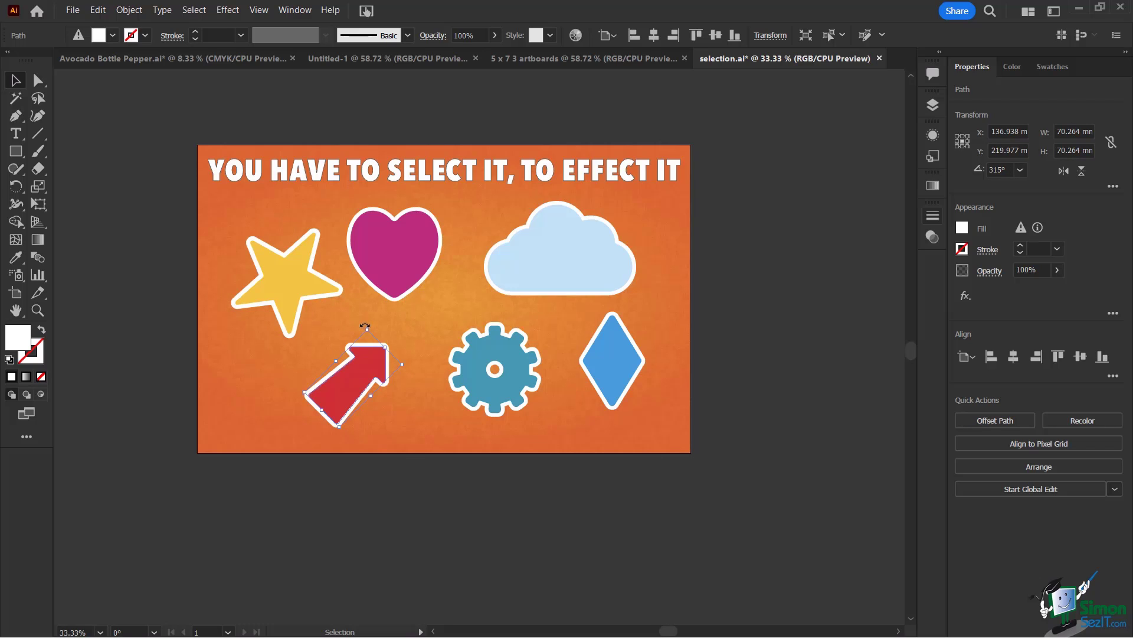
{"action": "left_click_drag", "start_coordinate": [365, 326], "coordinate": [394, 380]}
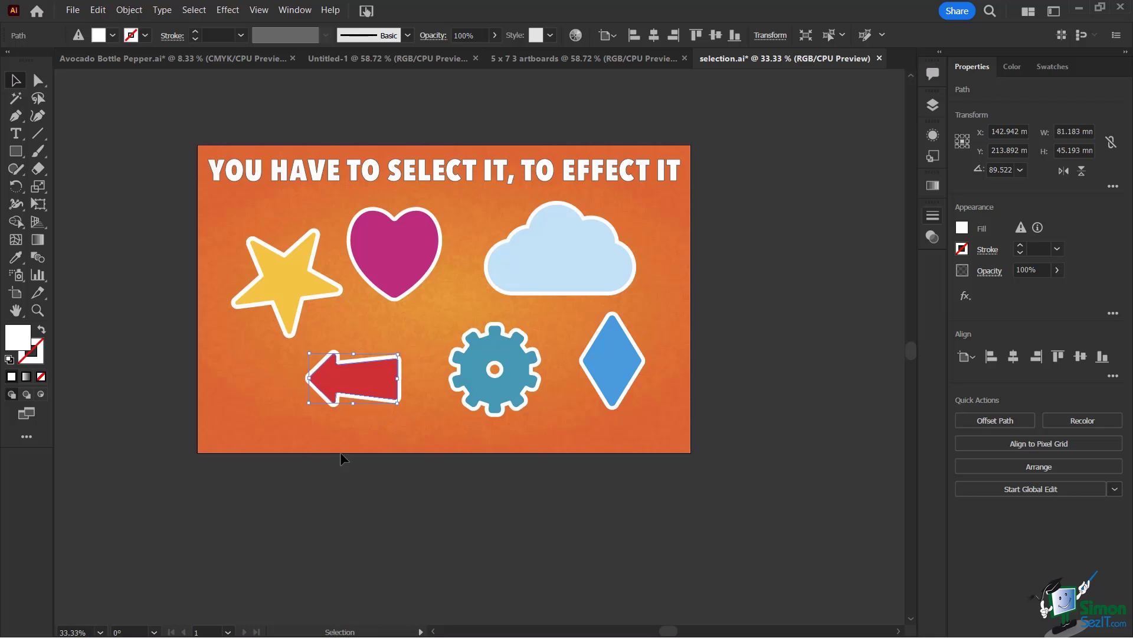
{"action": "mouse_move", "coordinate": [274, 441]}
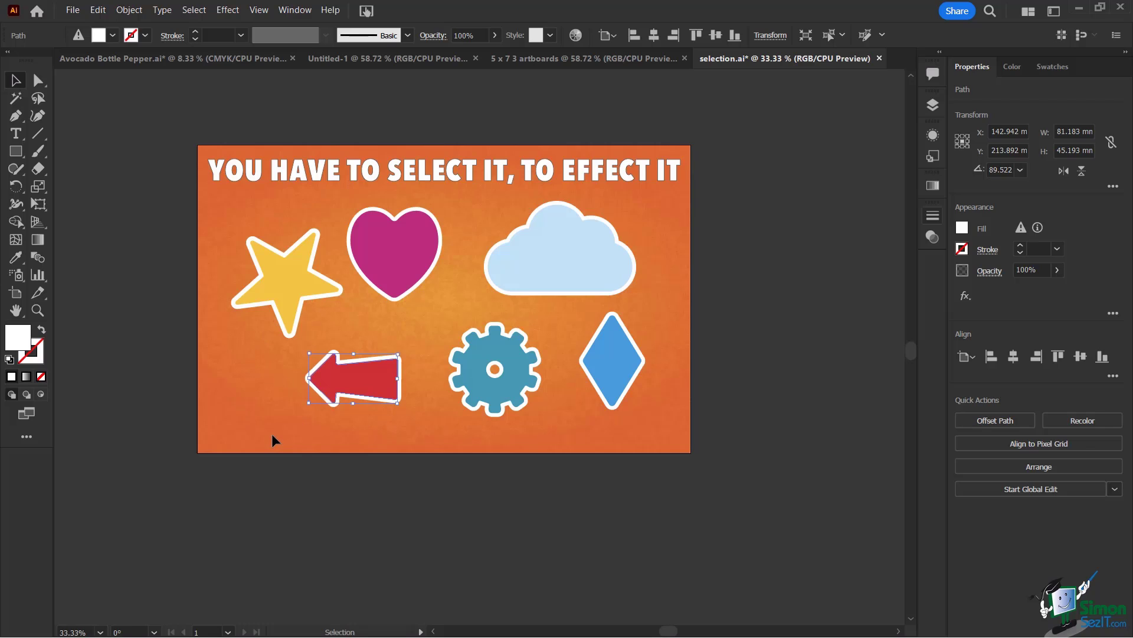
{"action": "mouse_move", "coordinate": [375, 417]}
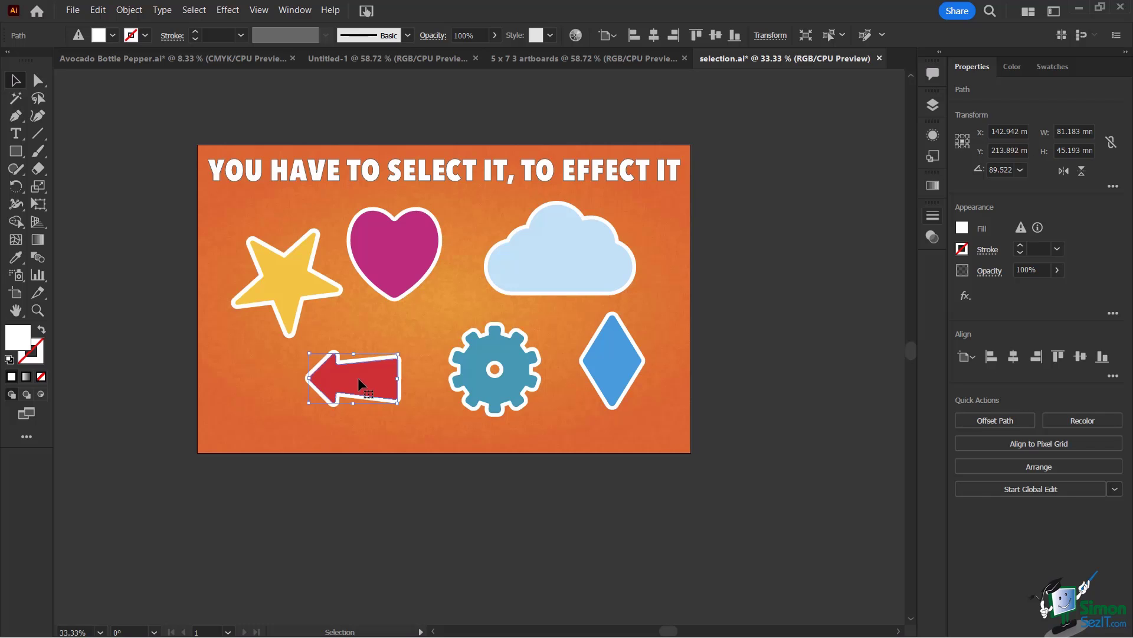
{"action": "mouse_move", "coordinate": [1016, 193]}
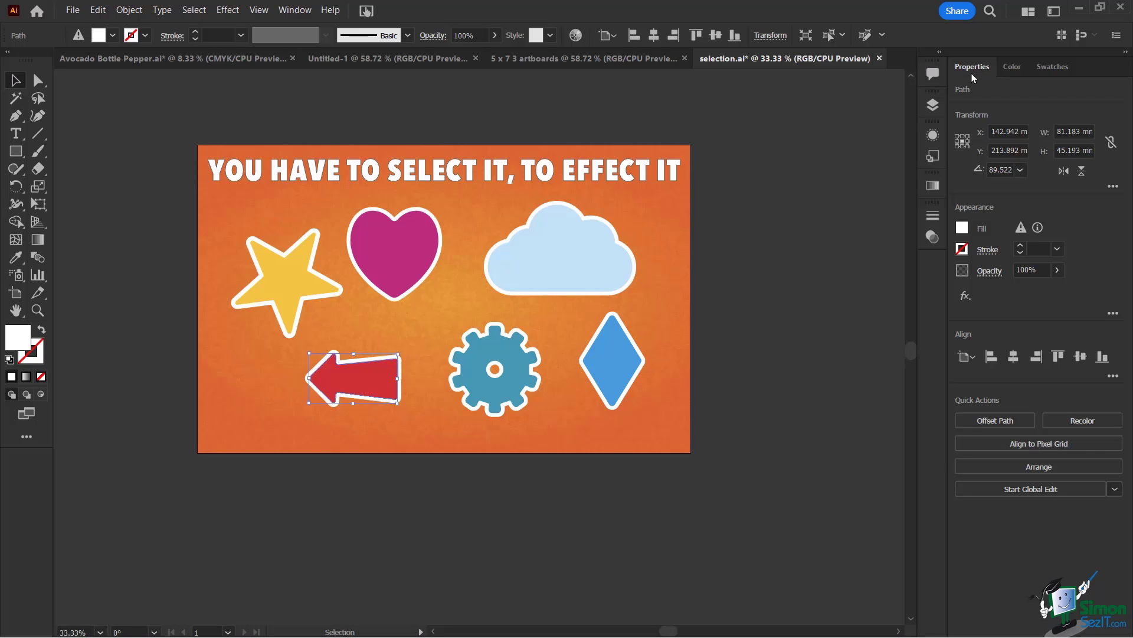
{"action": "mouse_move", "coordinate": [851, 411]}
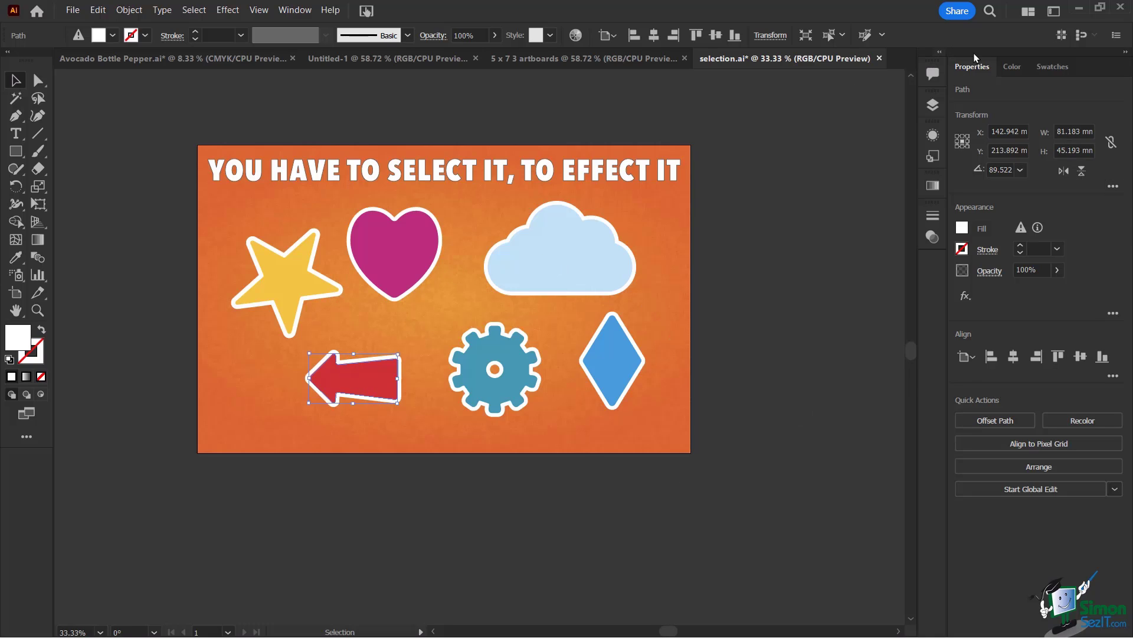
{"action": "mouse_move", "coordinate": [981, 80]}
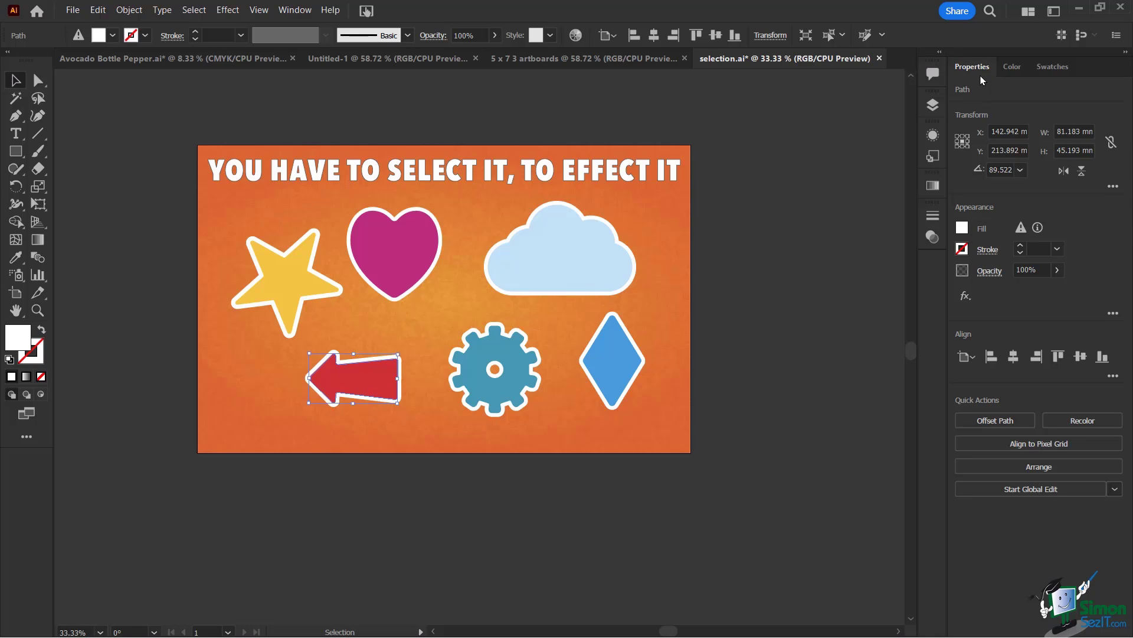
{"action": "left_click", "coordinate": [398, 179]}
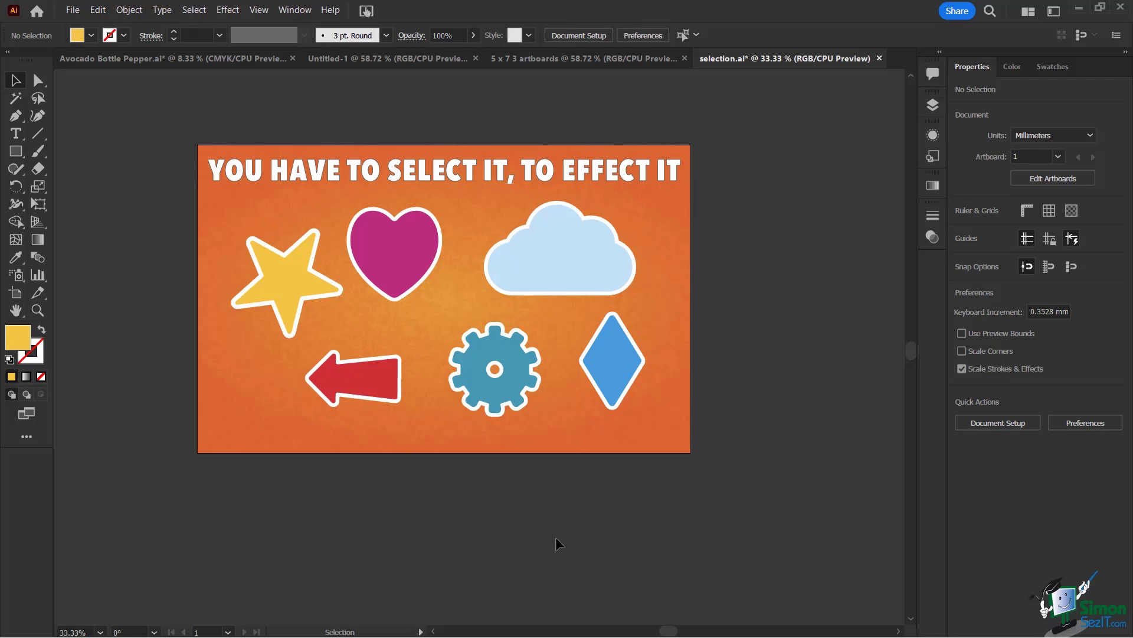
{"action": "left_click", "coordinate": [394, 253]}
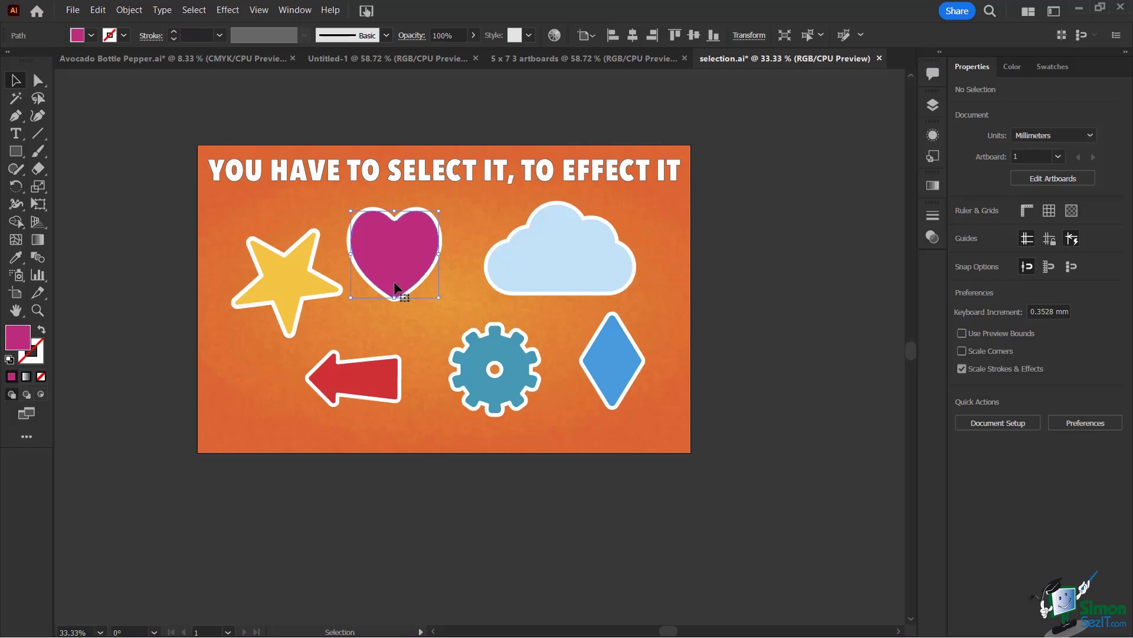
{"action": "left_click", "coordinate": [394, 257]}
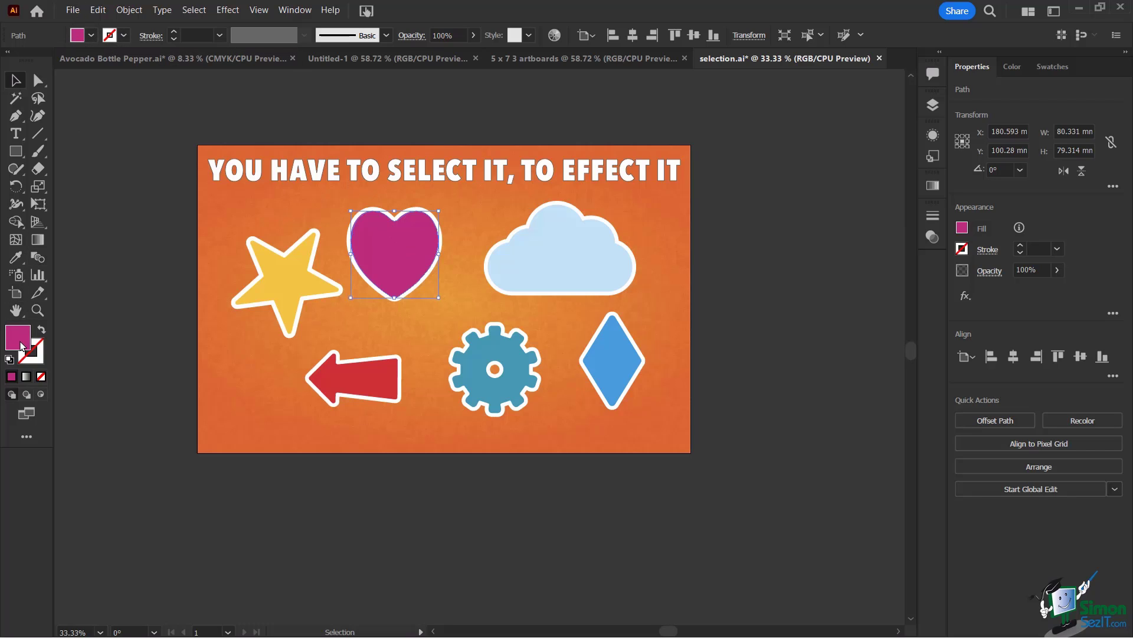
{"action": "left_click", "coordinate": [287, 282]}
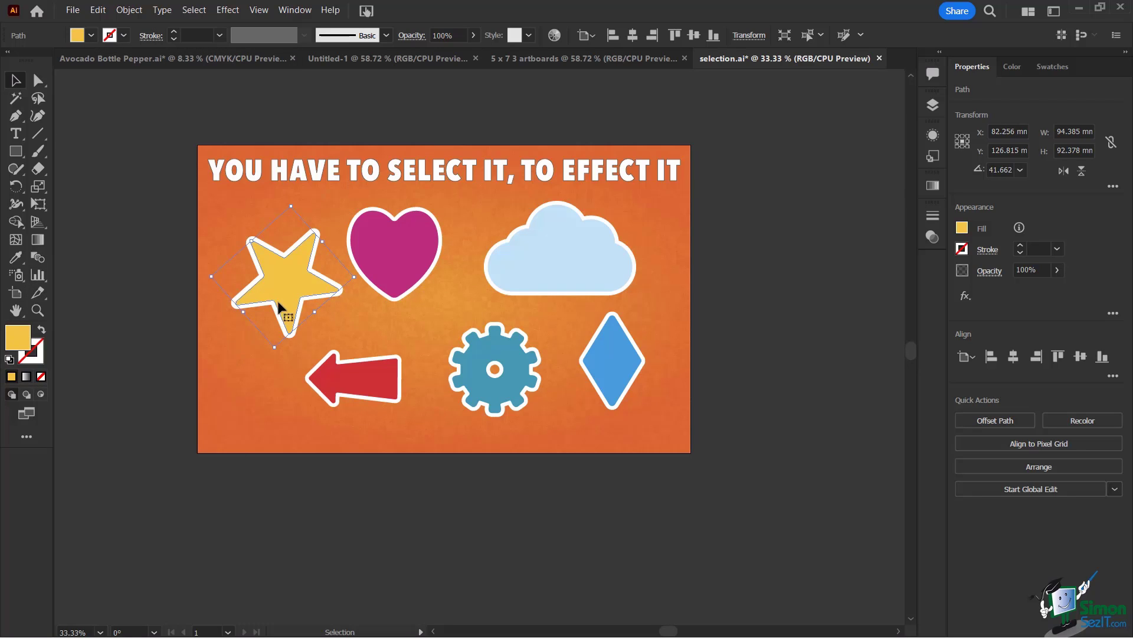
{"action": "mouse_move", "coordinate": [519, 226]}
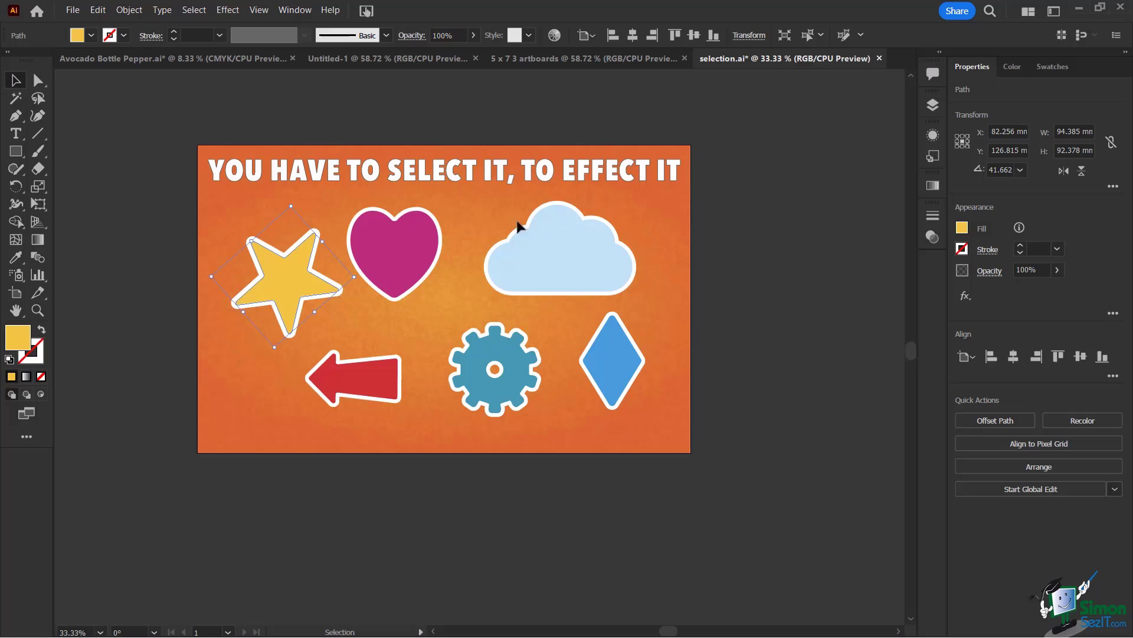
{"action": "mouse_move", "coordinate": [573, 373]}
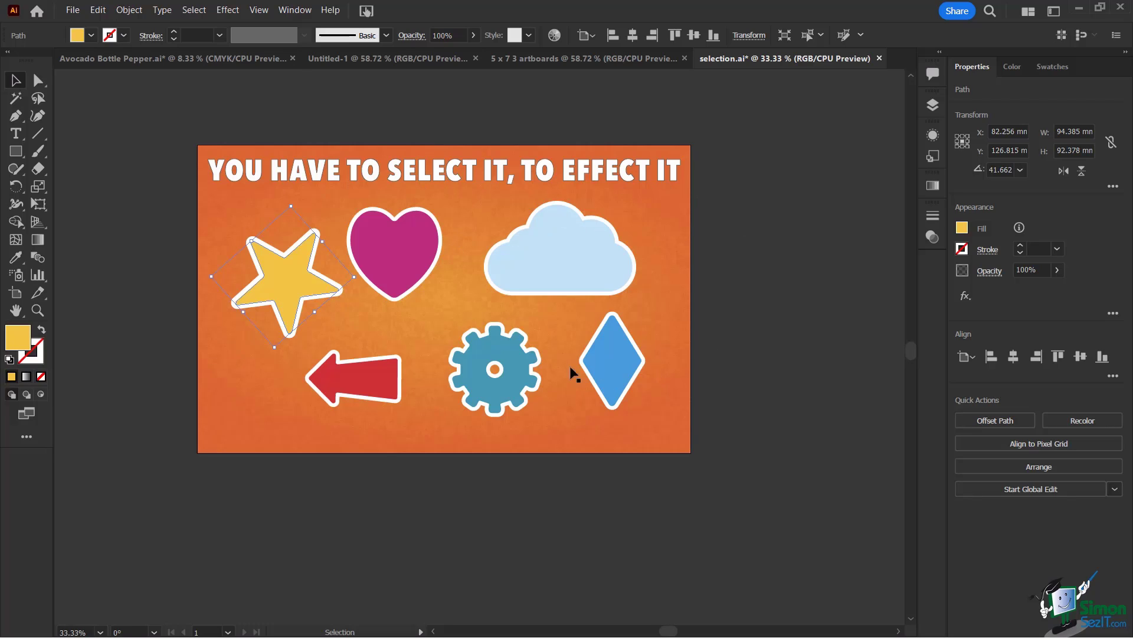
{"action": "mouse_move", "coordinate": [384, 455]}
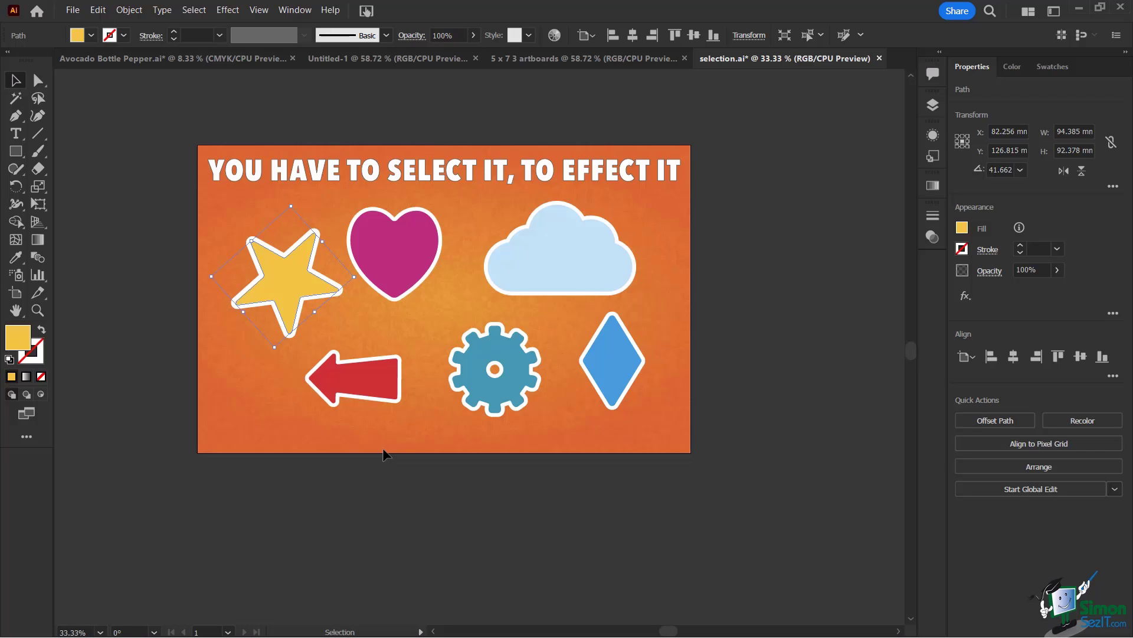
{"action": "mouse_move", "coordinate": [543, 292]}
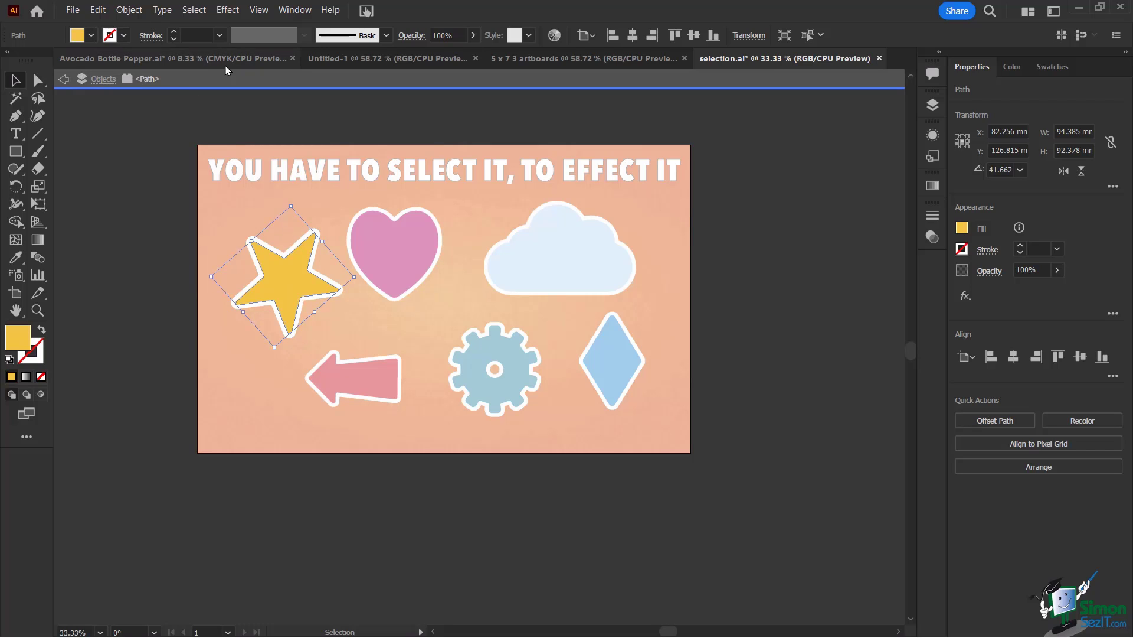
{"action": "mouse_move", "coordinate": [178, 86]}
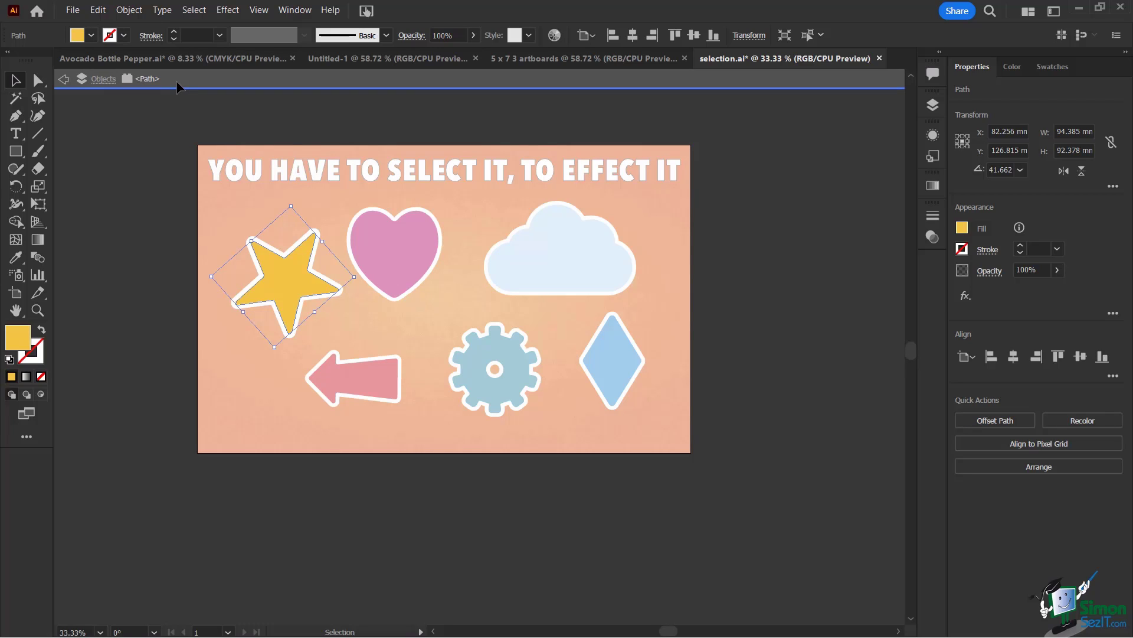
{"action": "mouse_move", "coordinate": [120, 176]}
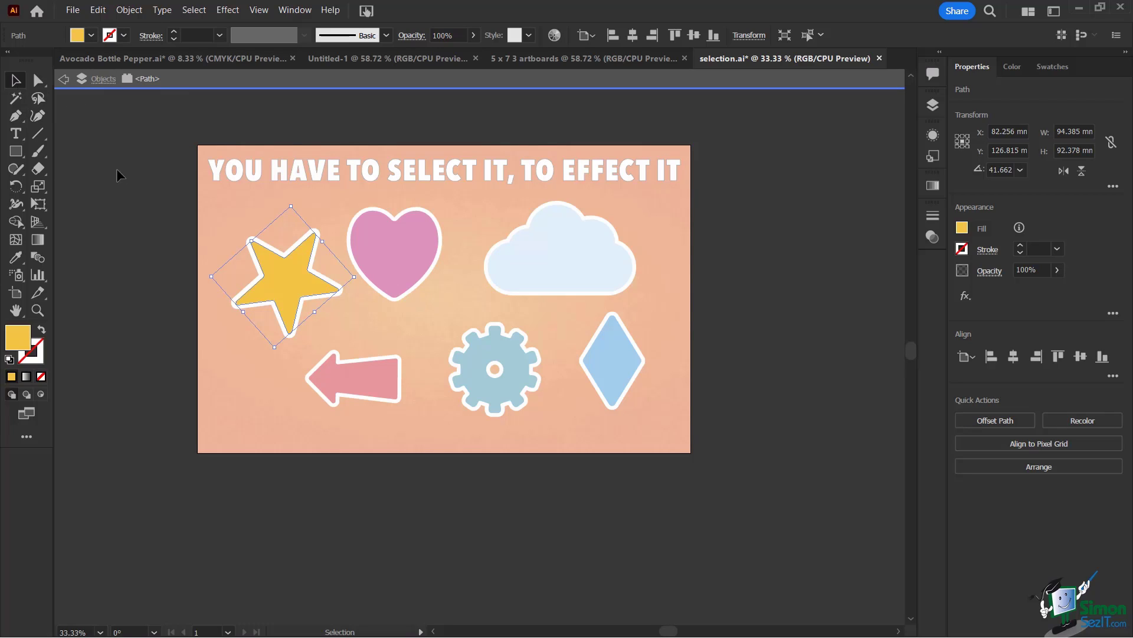
{"action": "mouse_move", "coordinate": [222, 363]}
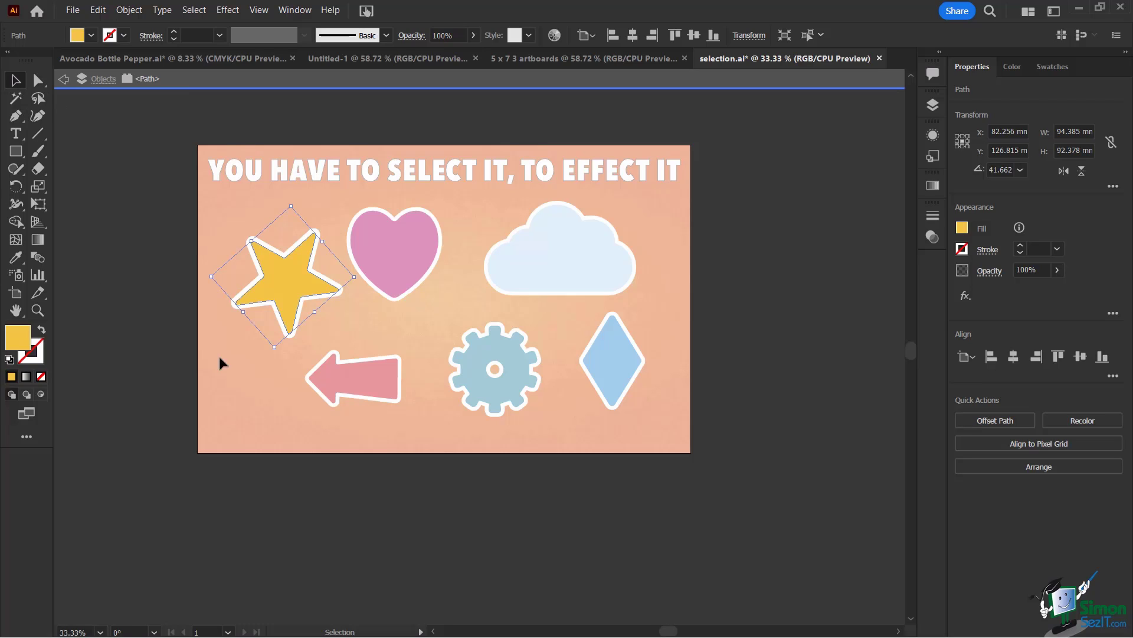
{"action": "mouse_move", "coordinate": [259, 334]}
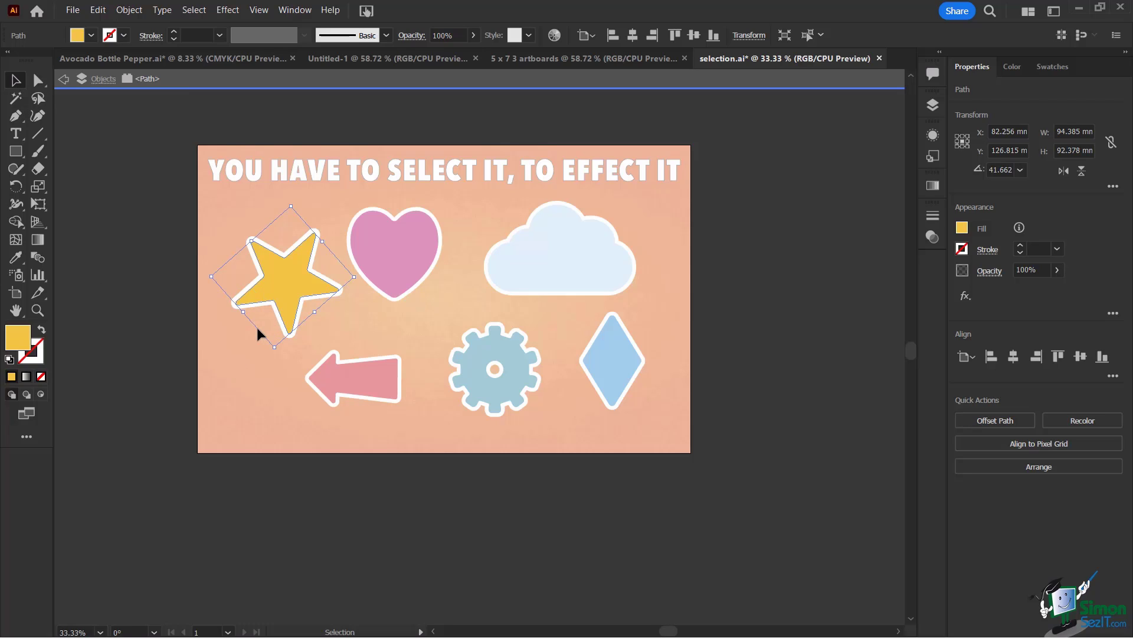
{"action": "mouse_move", "coordinate": [121, 116]}
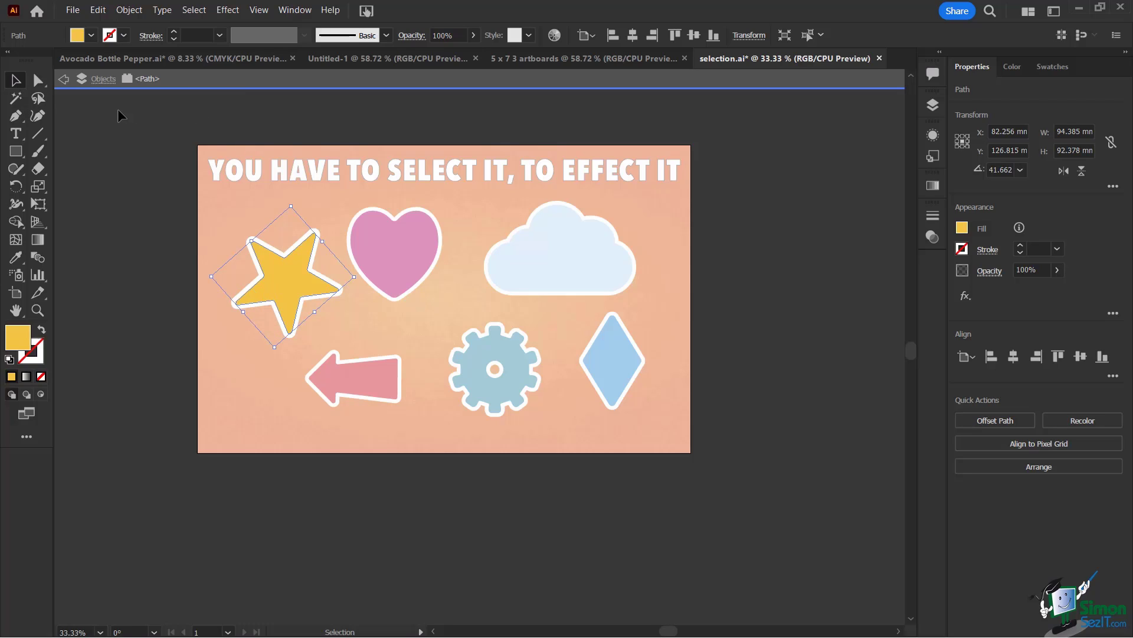
{"action": "mouse_move", "coordinate": [340, 177]}
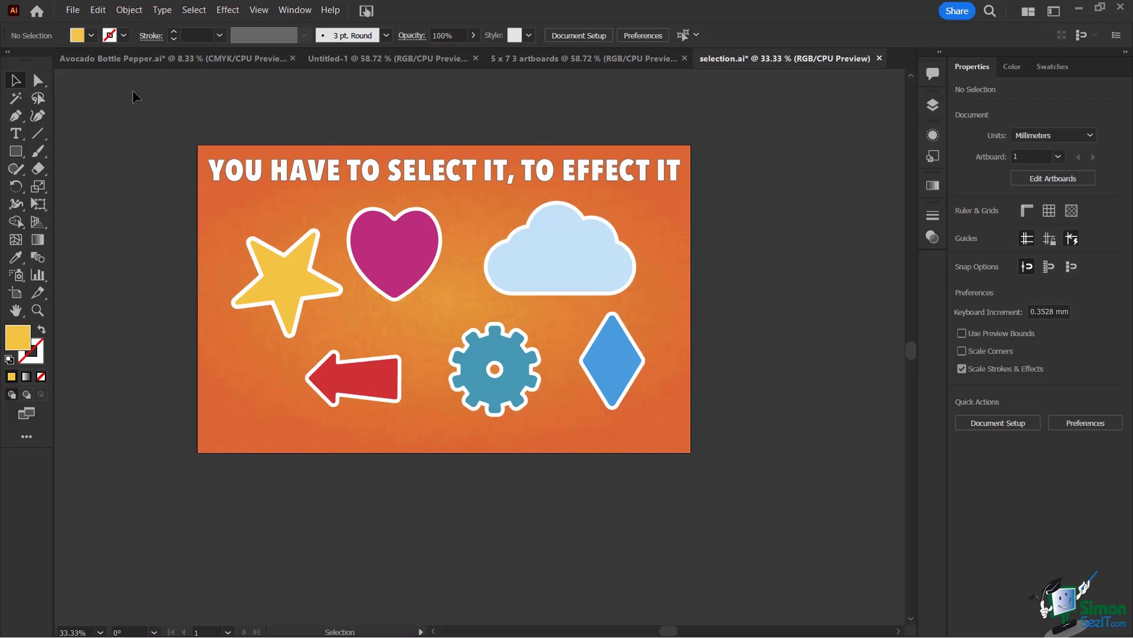
{"action": "mouse_move", "coordinate": [149, 247]}
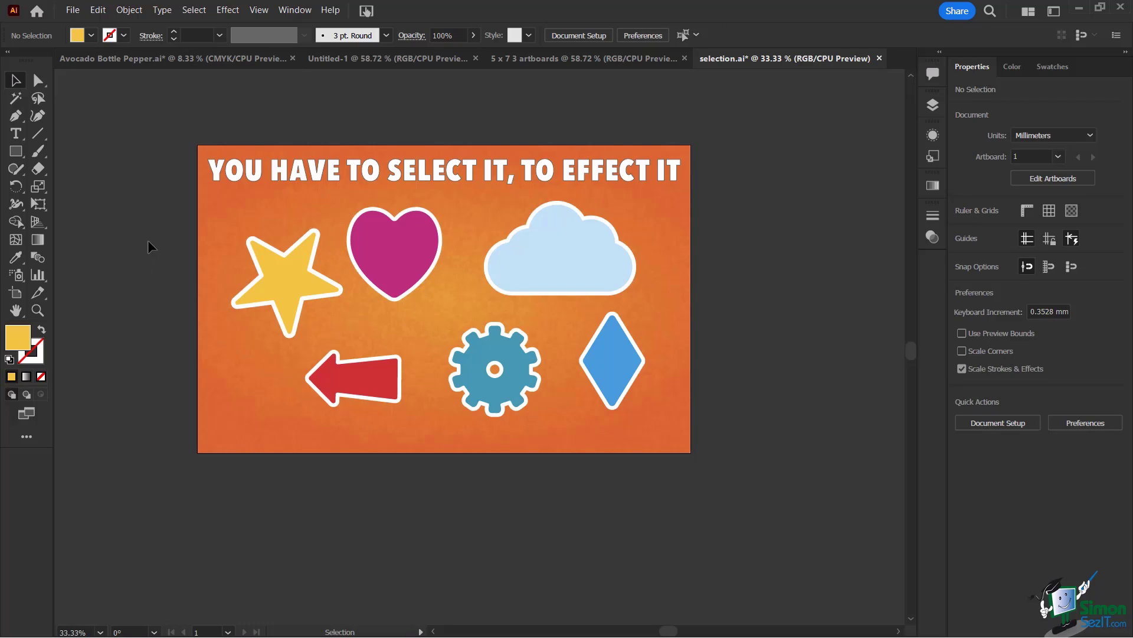
{"action": "mouse_move", "coordinate": [213, 216]}
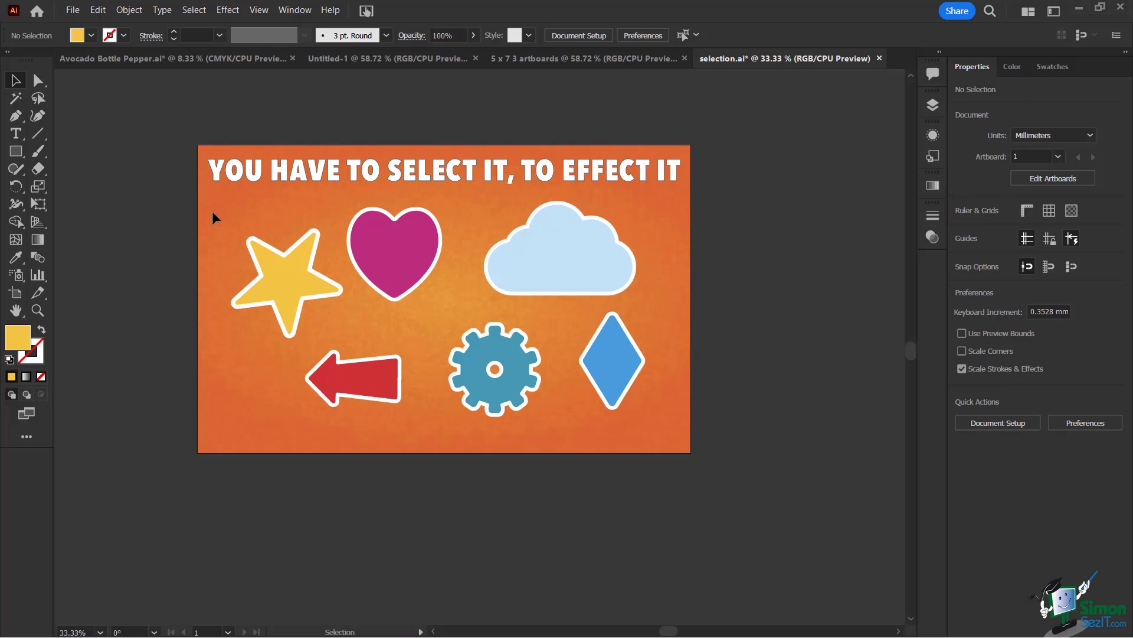
{"action": "mouse_move", "coordinate": [219, 199]}
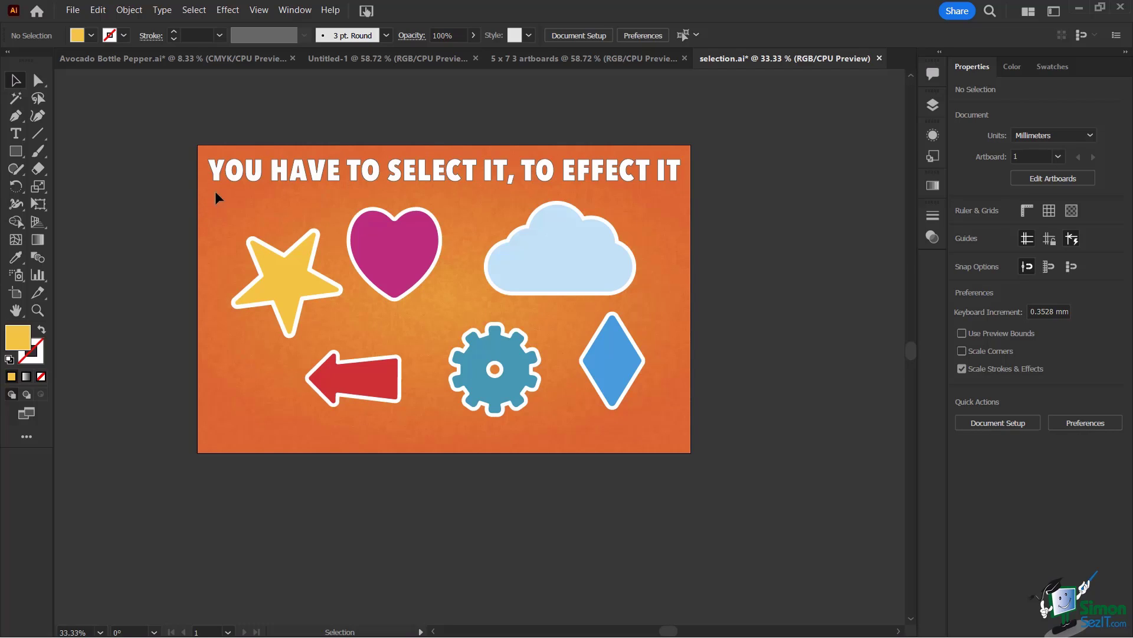
{"action": "mouse_move", "coordinate": [235, 183]}
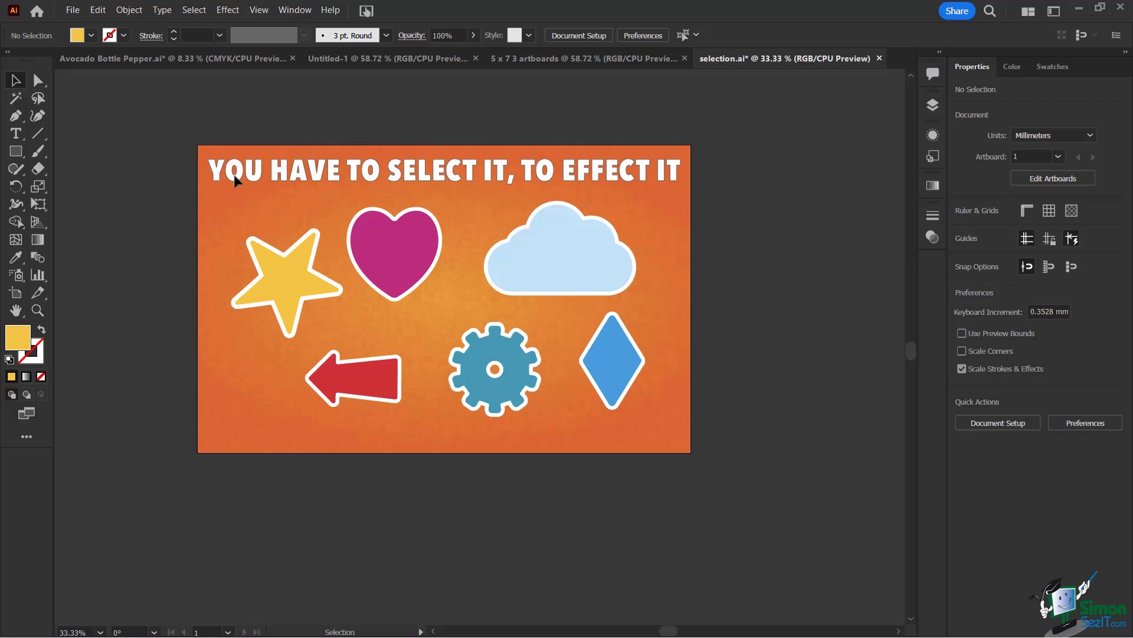
{"action": "mouse_move", "coordinate": [932, 105]}
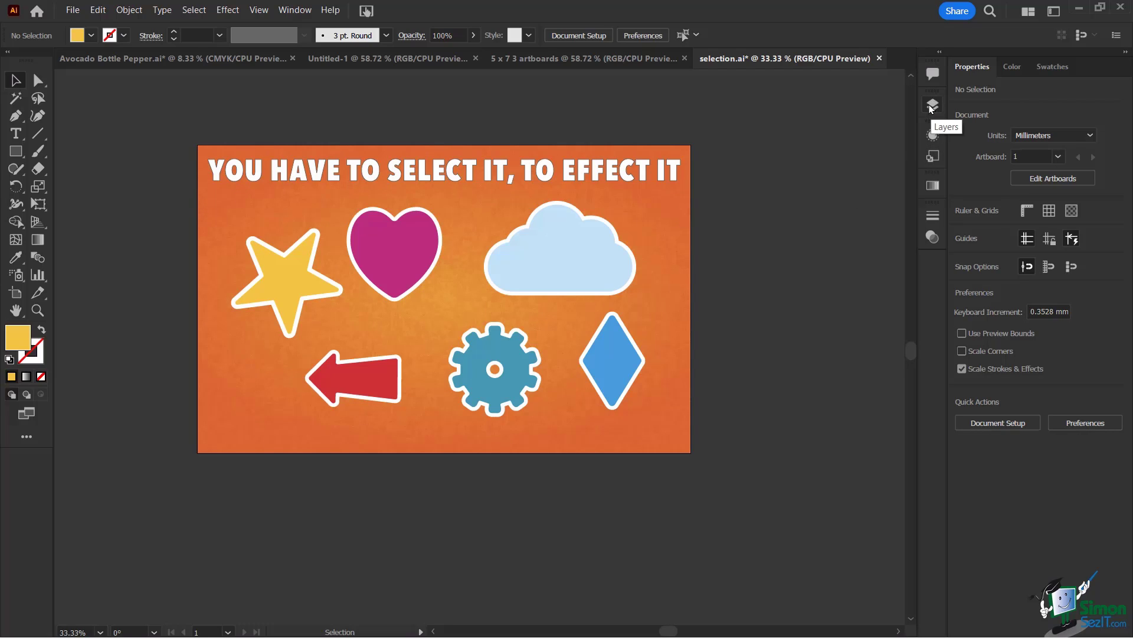
Step: Show the Layers panel and expand the BG layer to reveal its contents
{"action": "left_click", "coordinate": [933, 105]}
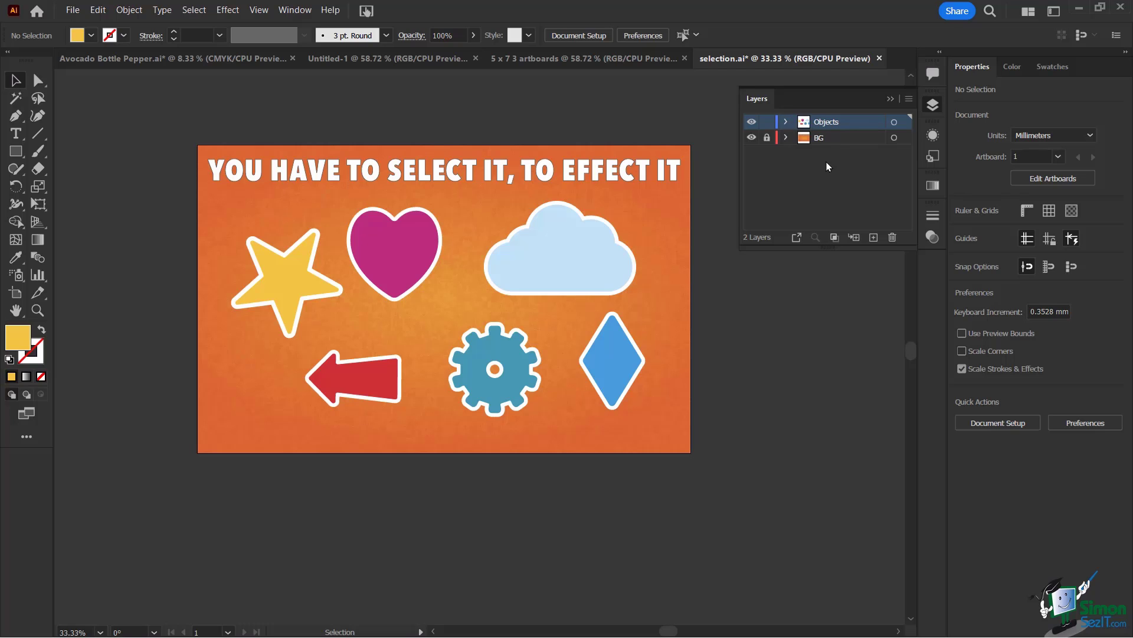
{"action": "mouse_move", "coordinate": [770, 150]}
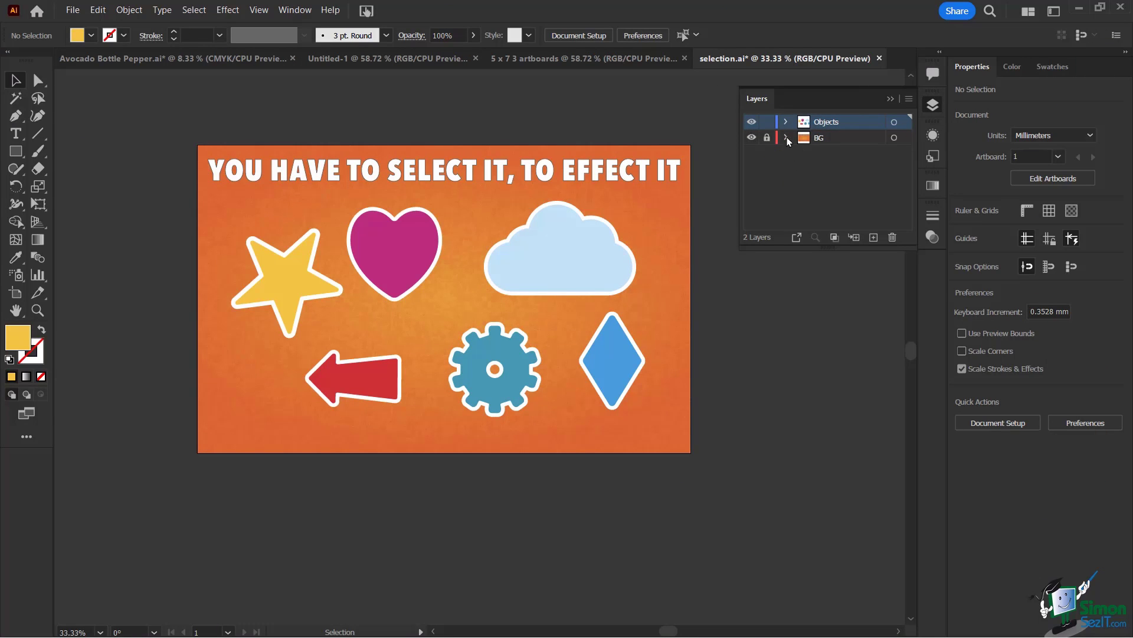
{"action": "left_click", "coordinate": [786, 138]}
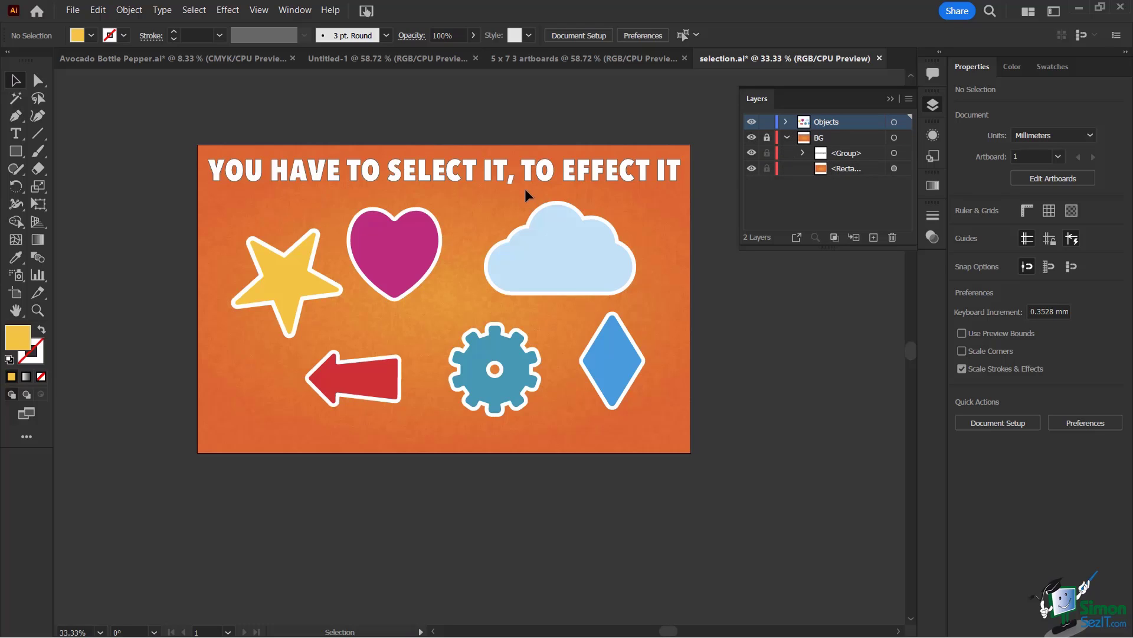
{"action": "mouse_move", "coordinate": [666, 226]}
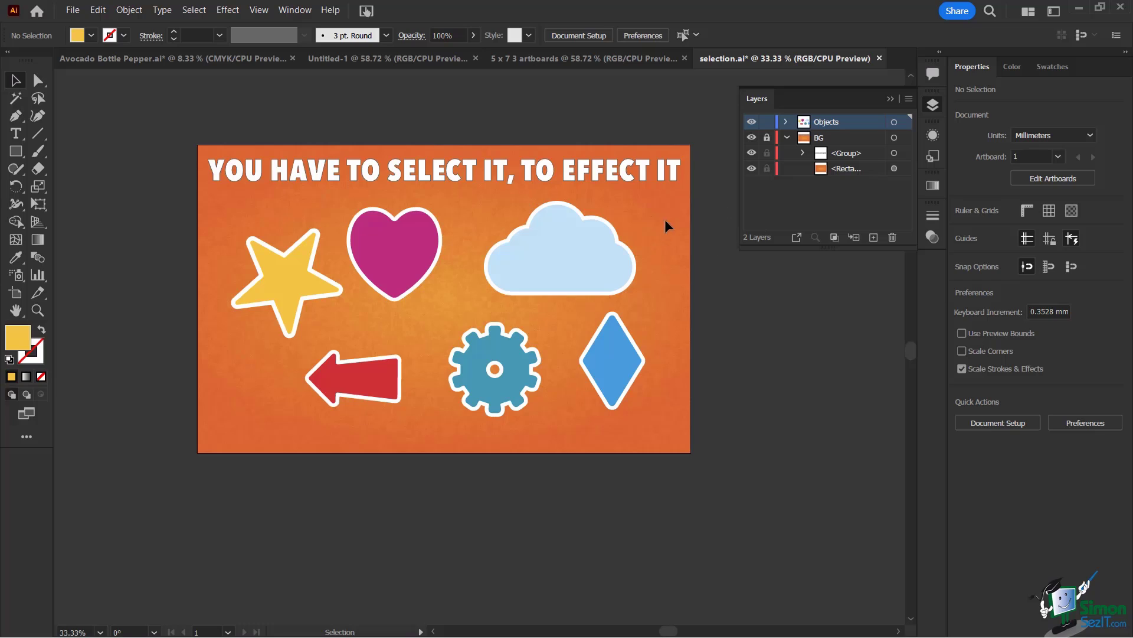
{"action": "mouse_move", "coordinate": [678, 231]}
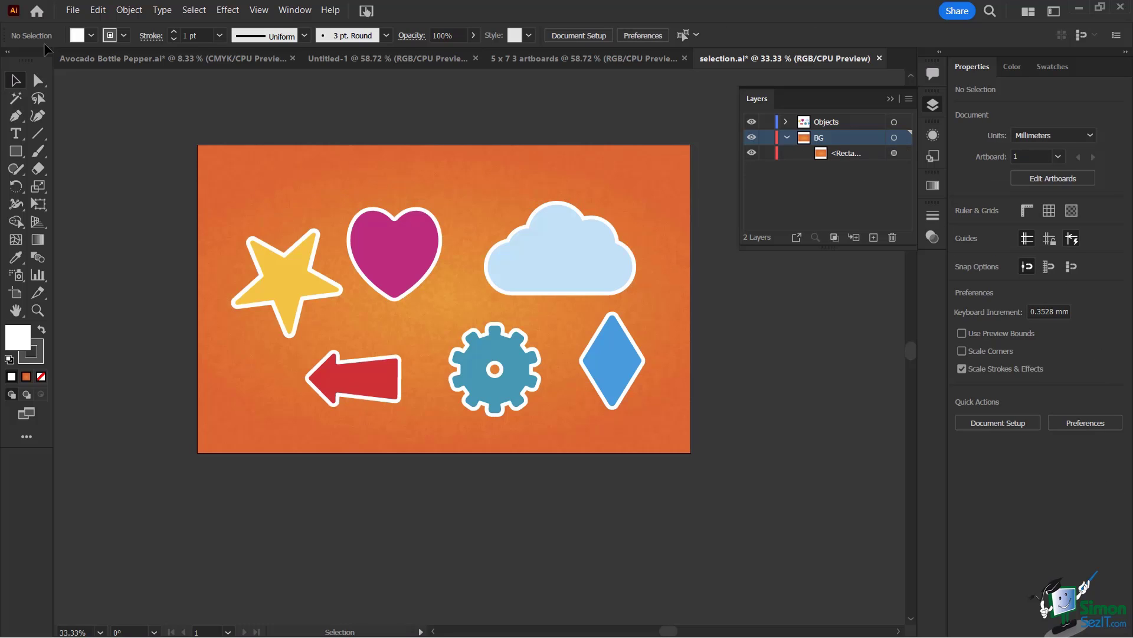
Step: Undo from the Edit menu to restore the title text group
{"action": "left_click", "coordinate": [97, 10]}
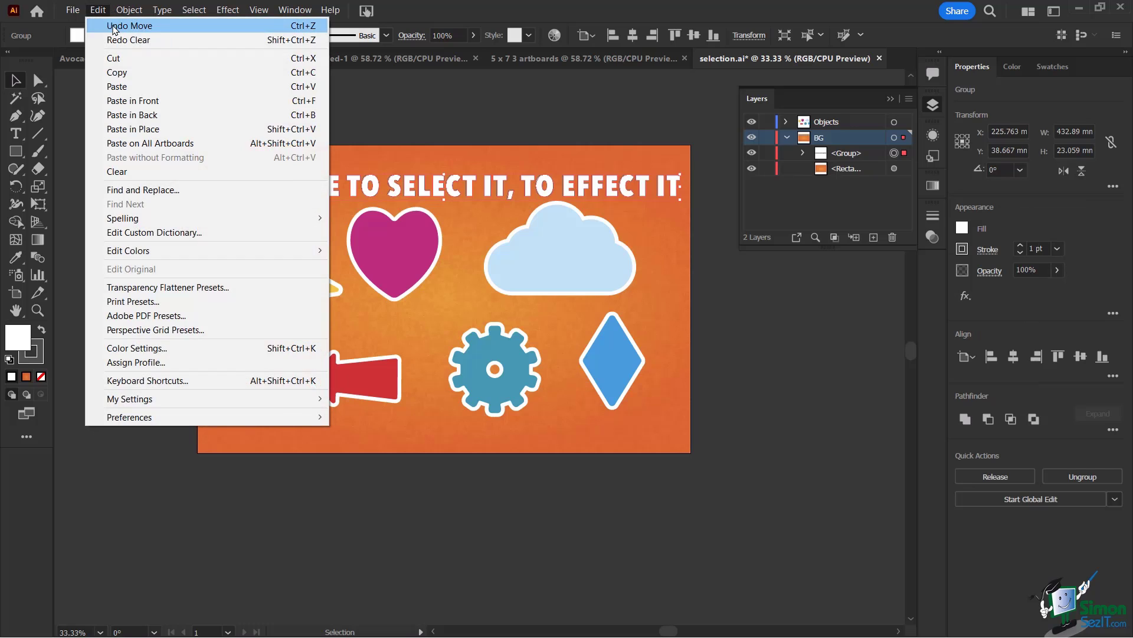
{"action": "left_click", "coordinate": [129, 25]}
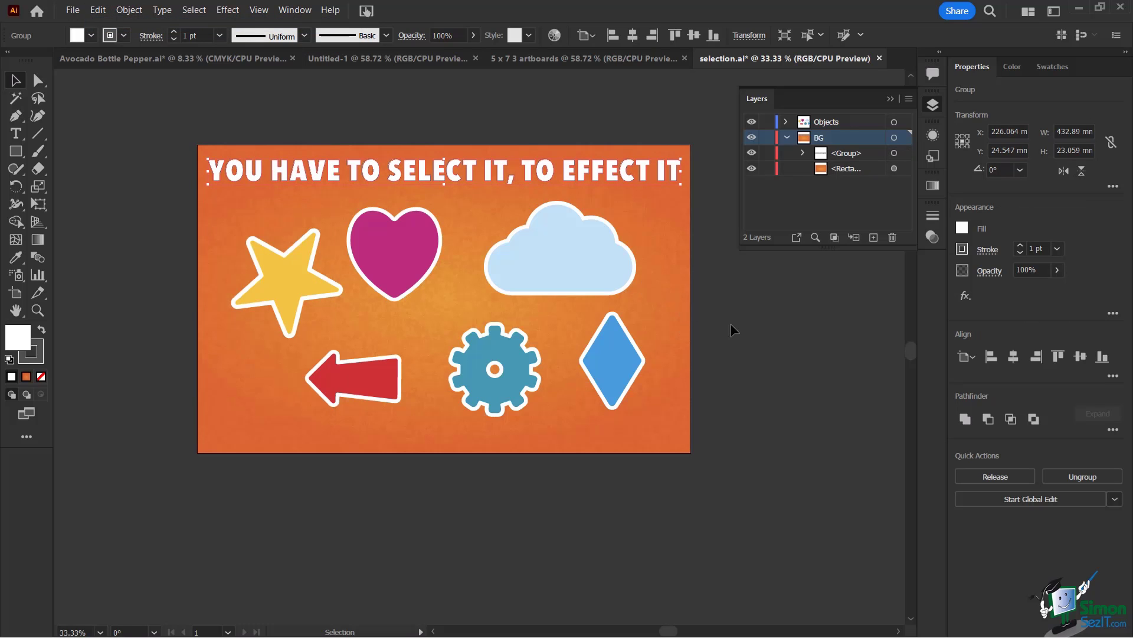
{"action": "left_click", "coordinate": [97, 10]}
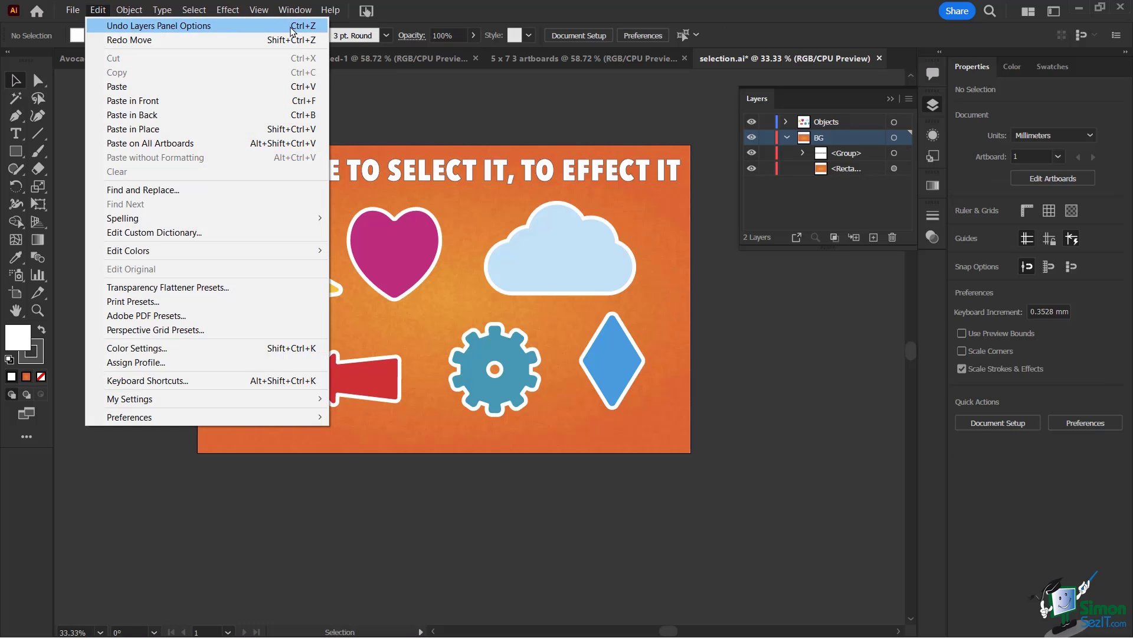
{"action": "mouse_move", "coordinate": [302, 33]}
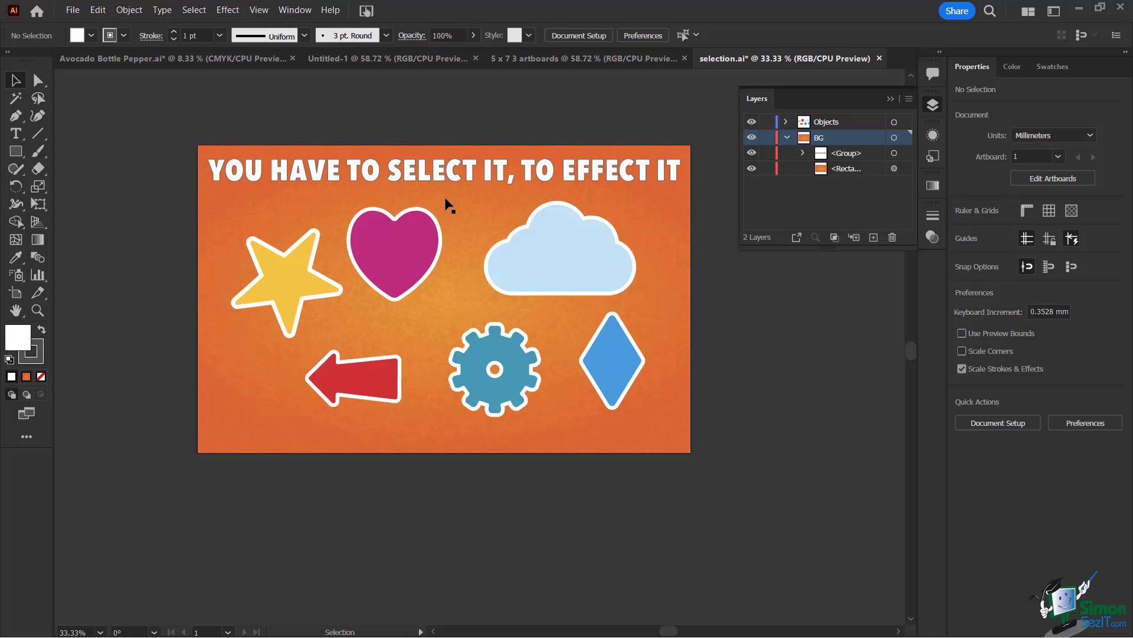
{"action": "mouse_move", "coordinate": [616, 187]}
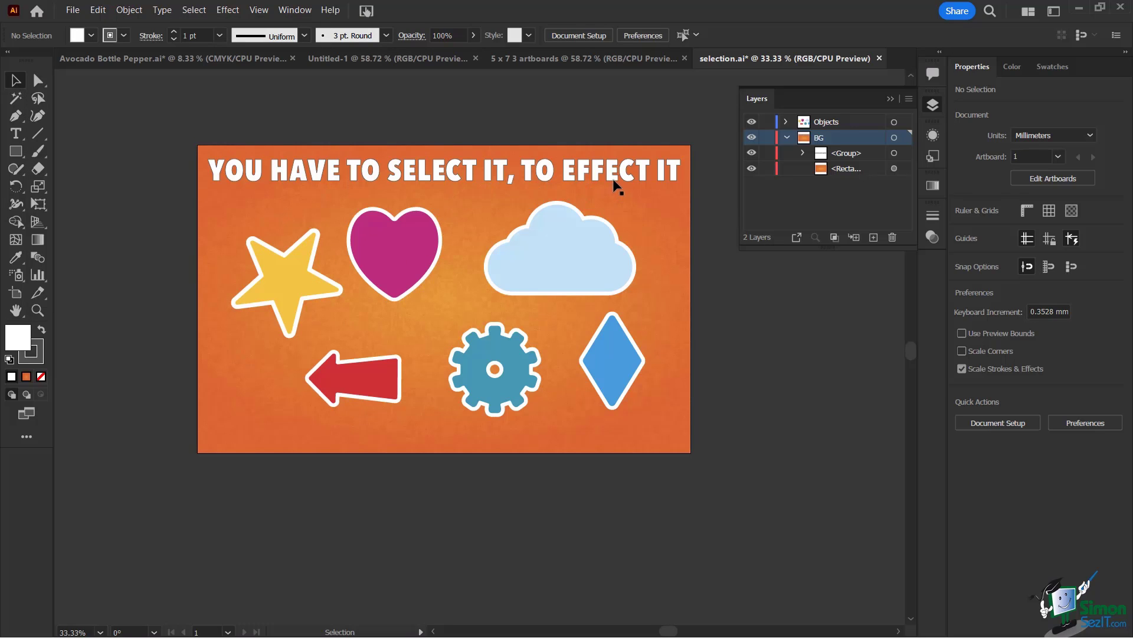
{"action": "mouse_move", "coordinate": [300, 283]}
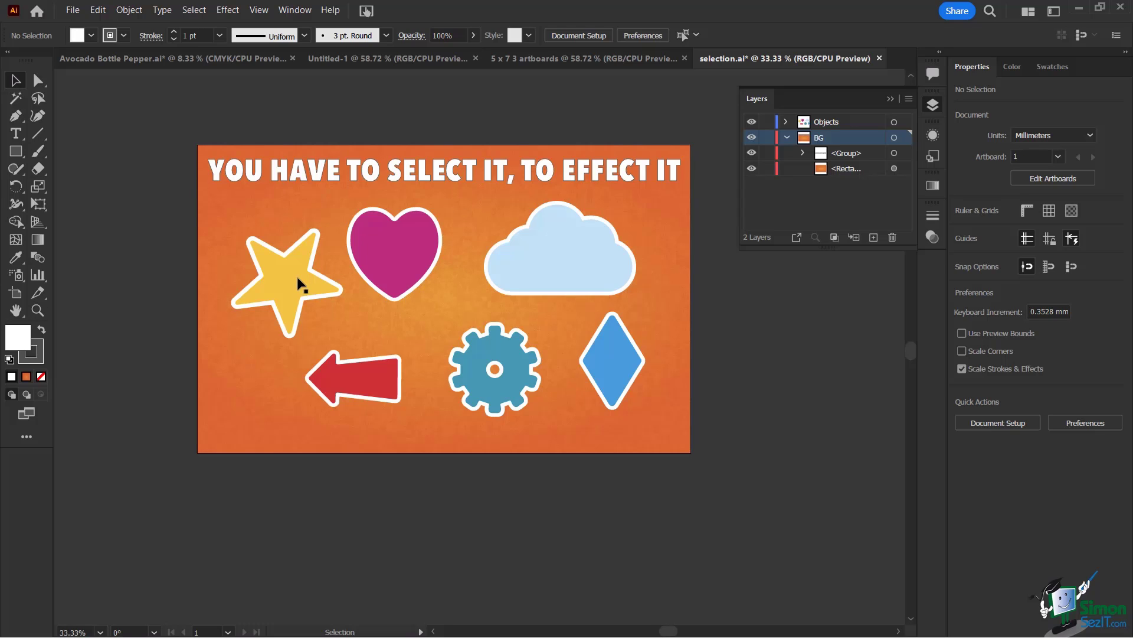
{"action": "mouse_move", "coordinate": [397, 180]}
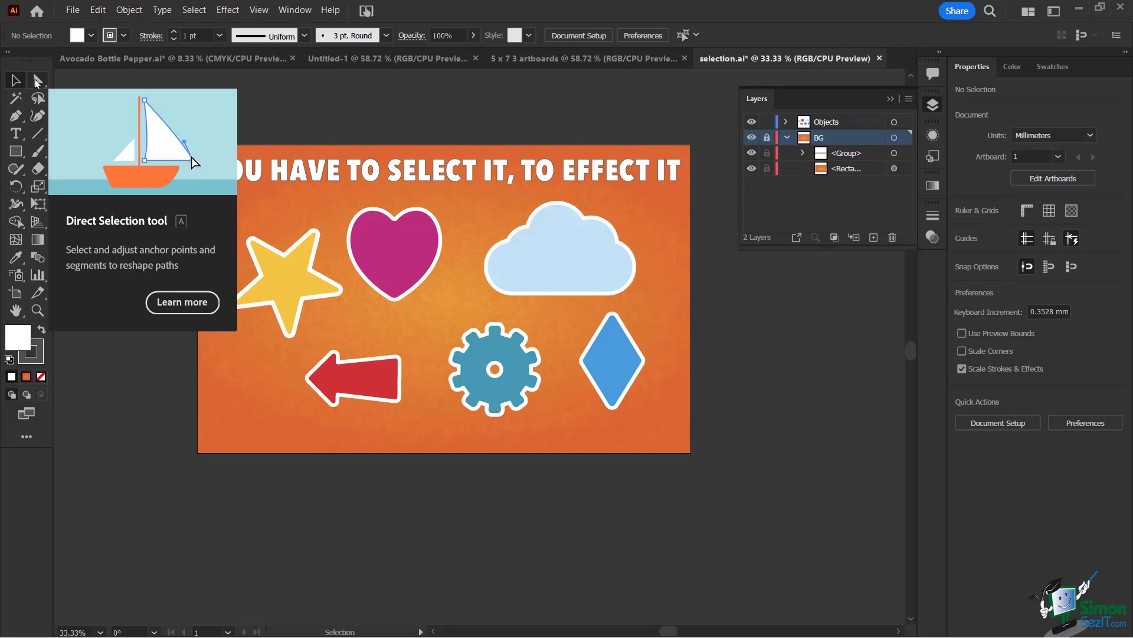
{"action": "mouse_move", "coordinate": [15, 81]}
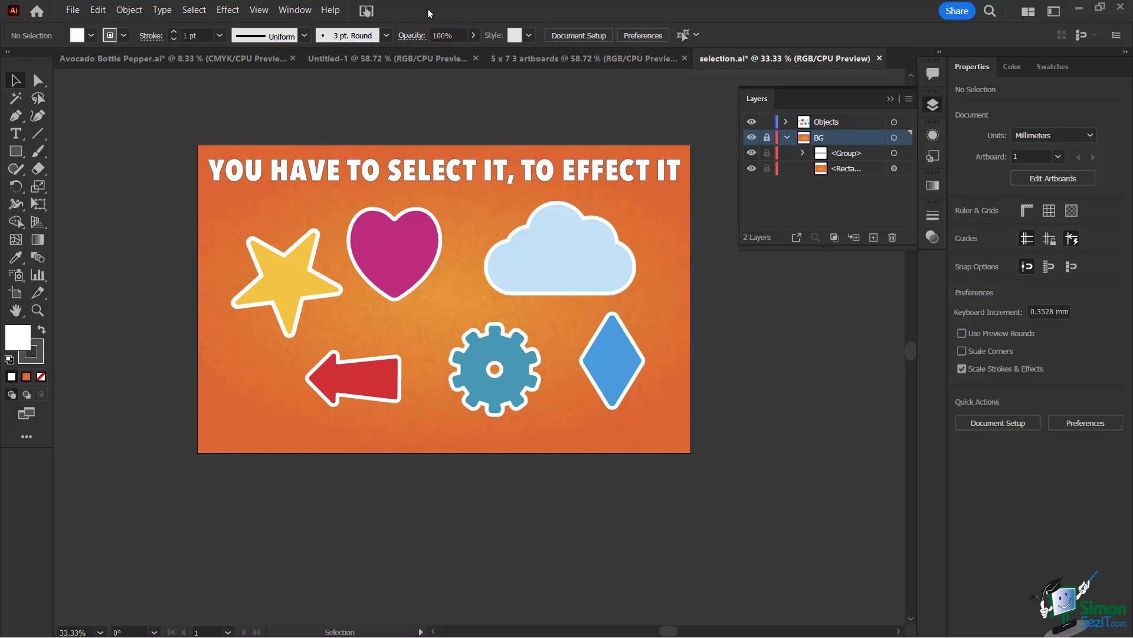
{"action": "mouse_move", "coordinate": [152, 271]}
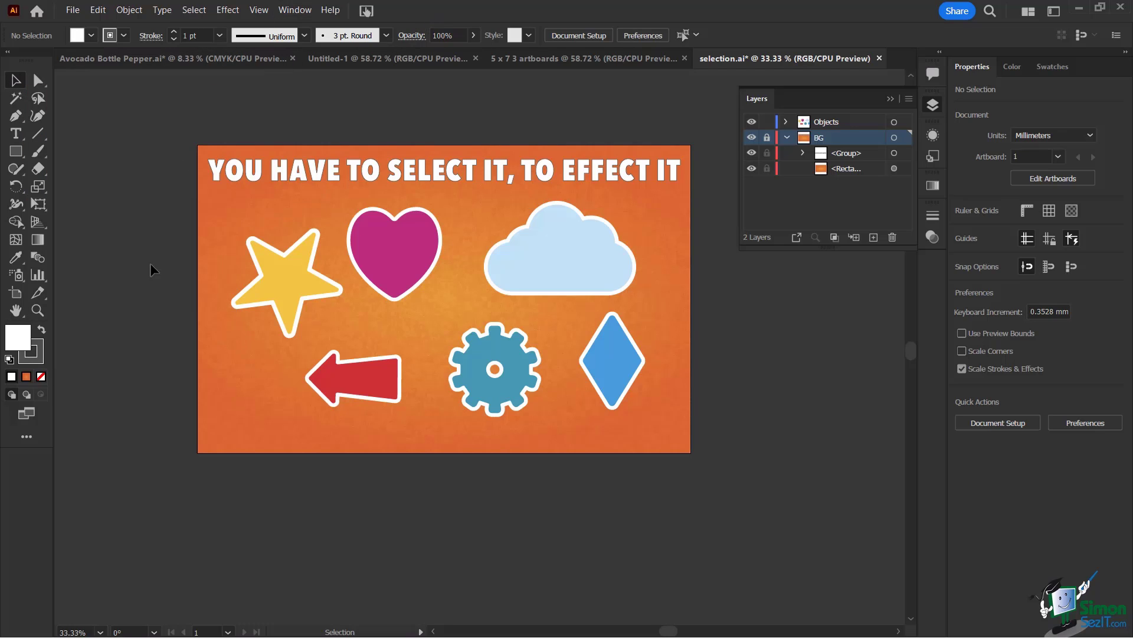
{"action": "mouse_move", "coordinate": [964, 85]}
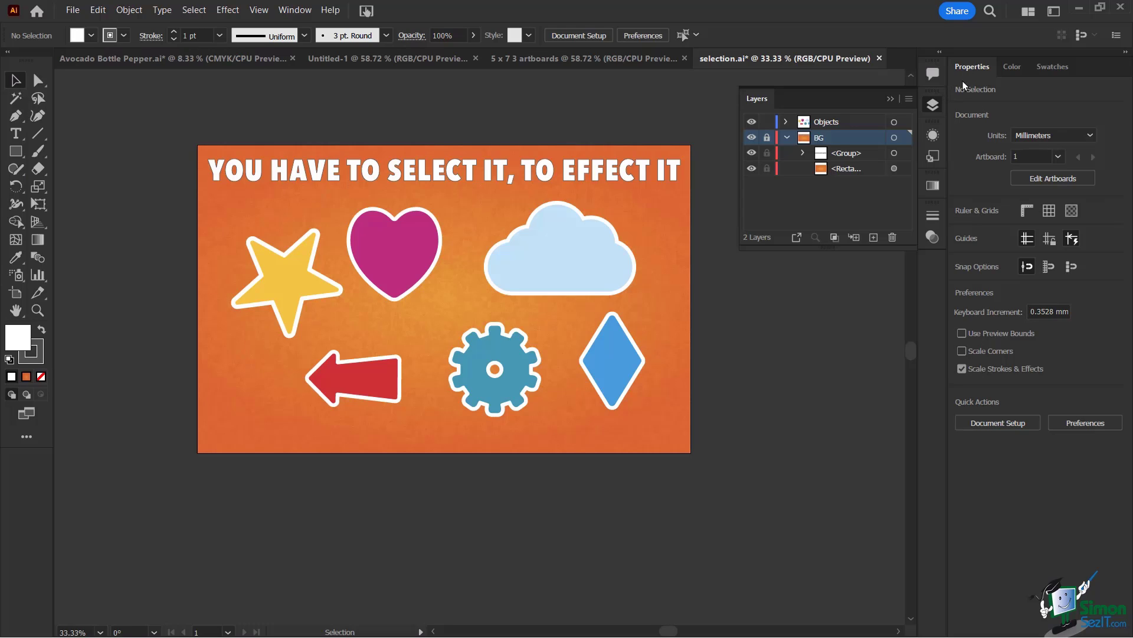